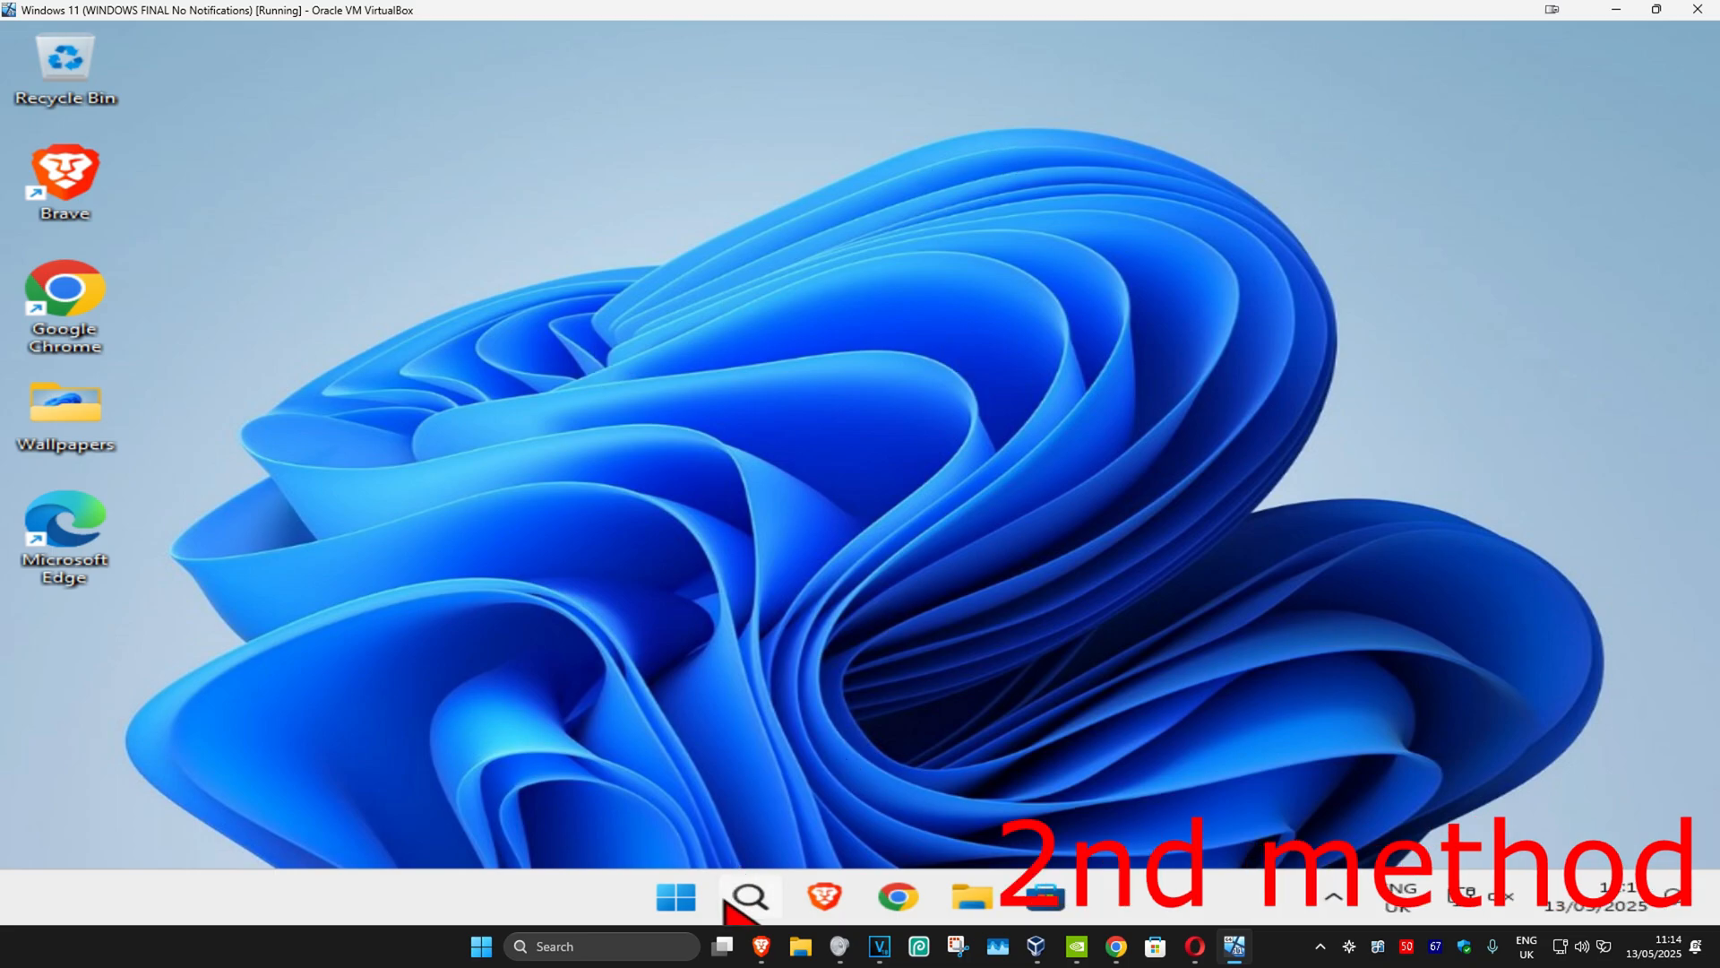
Search Windows for 'date and t' and go to the Change the date and time settings
text(date and t)
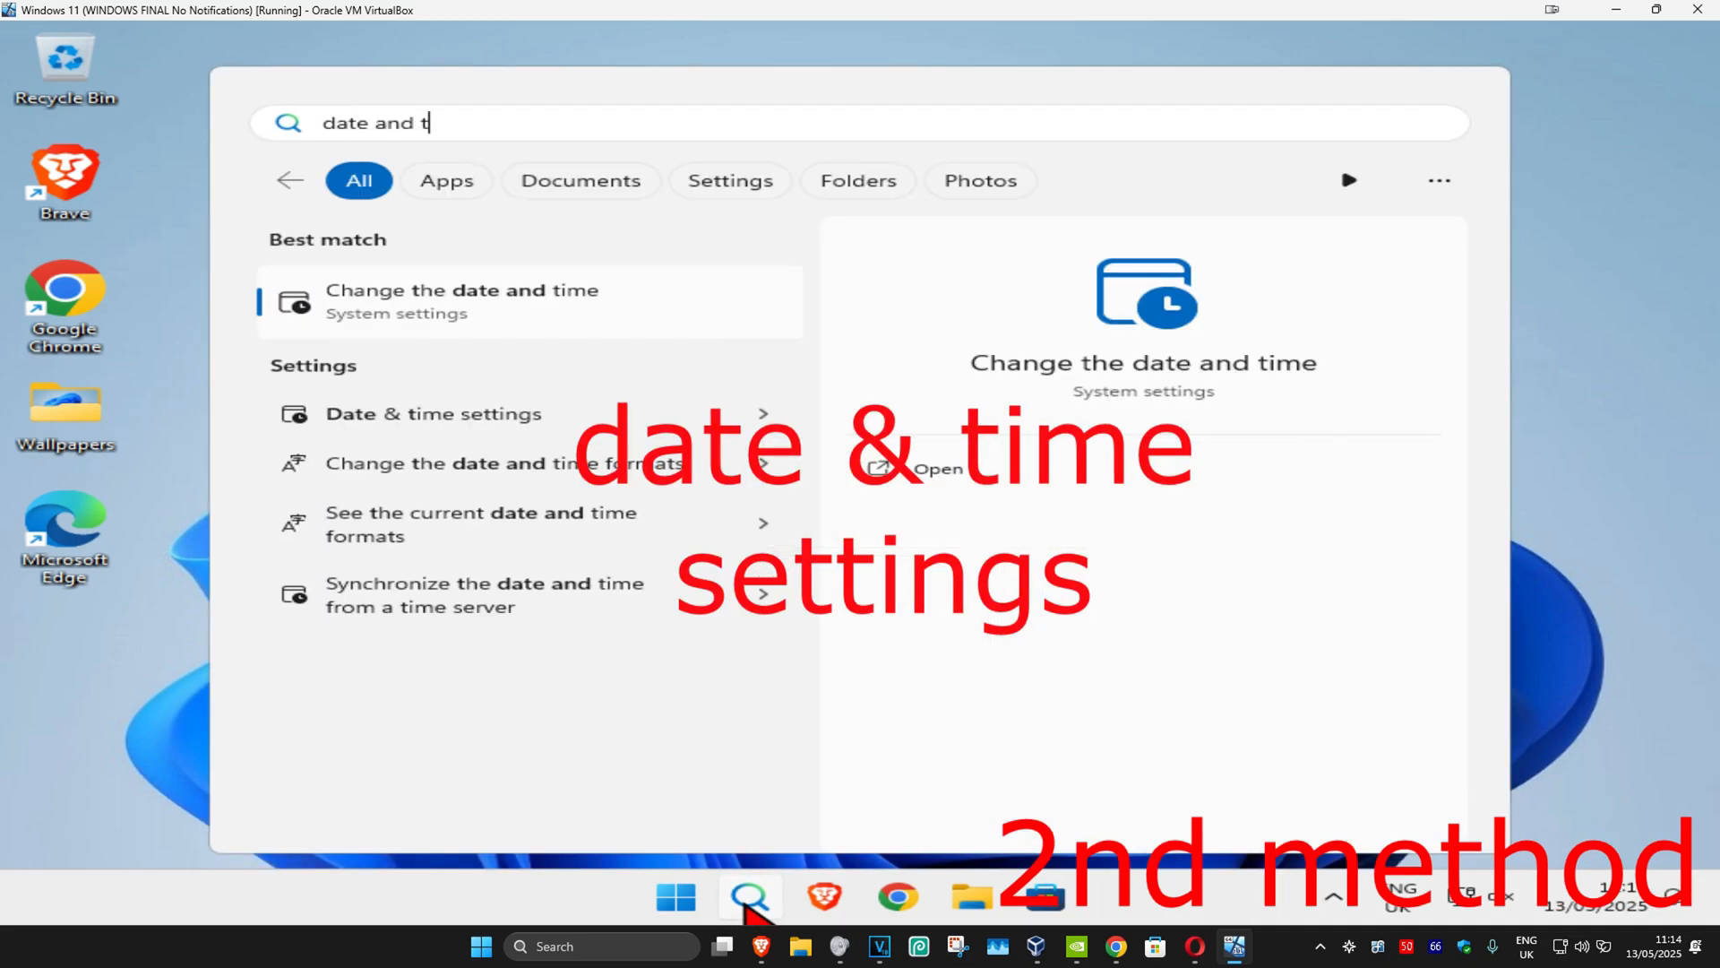
click(460, 301)
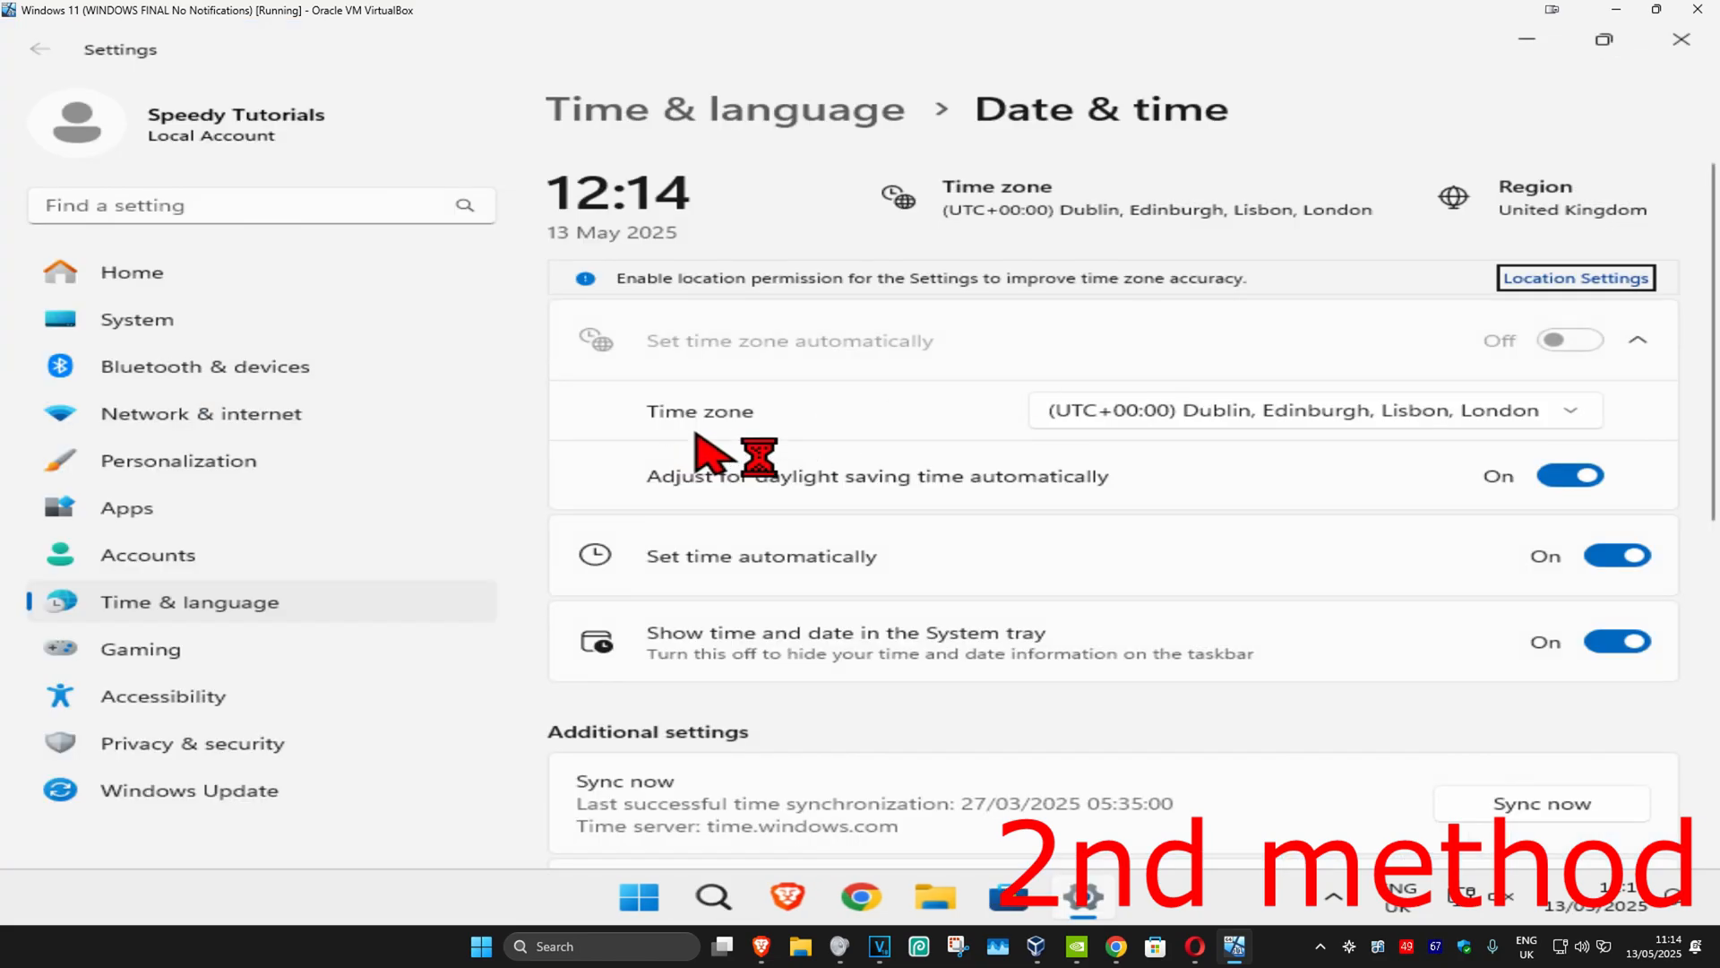
mouse_move(691, 598)
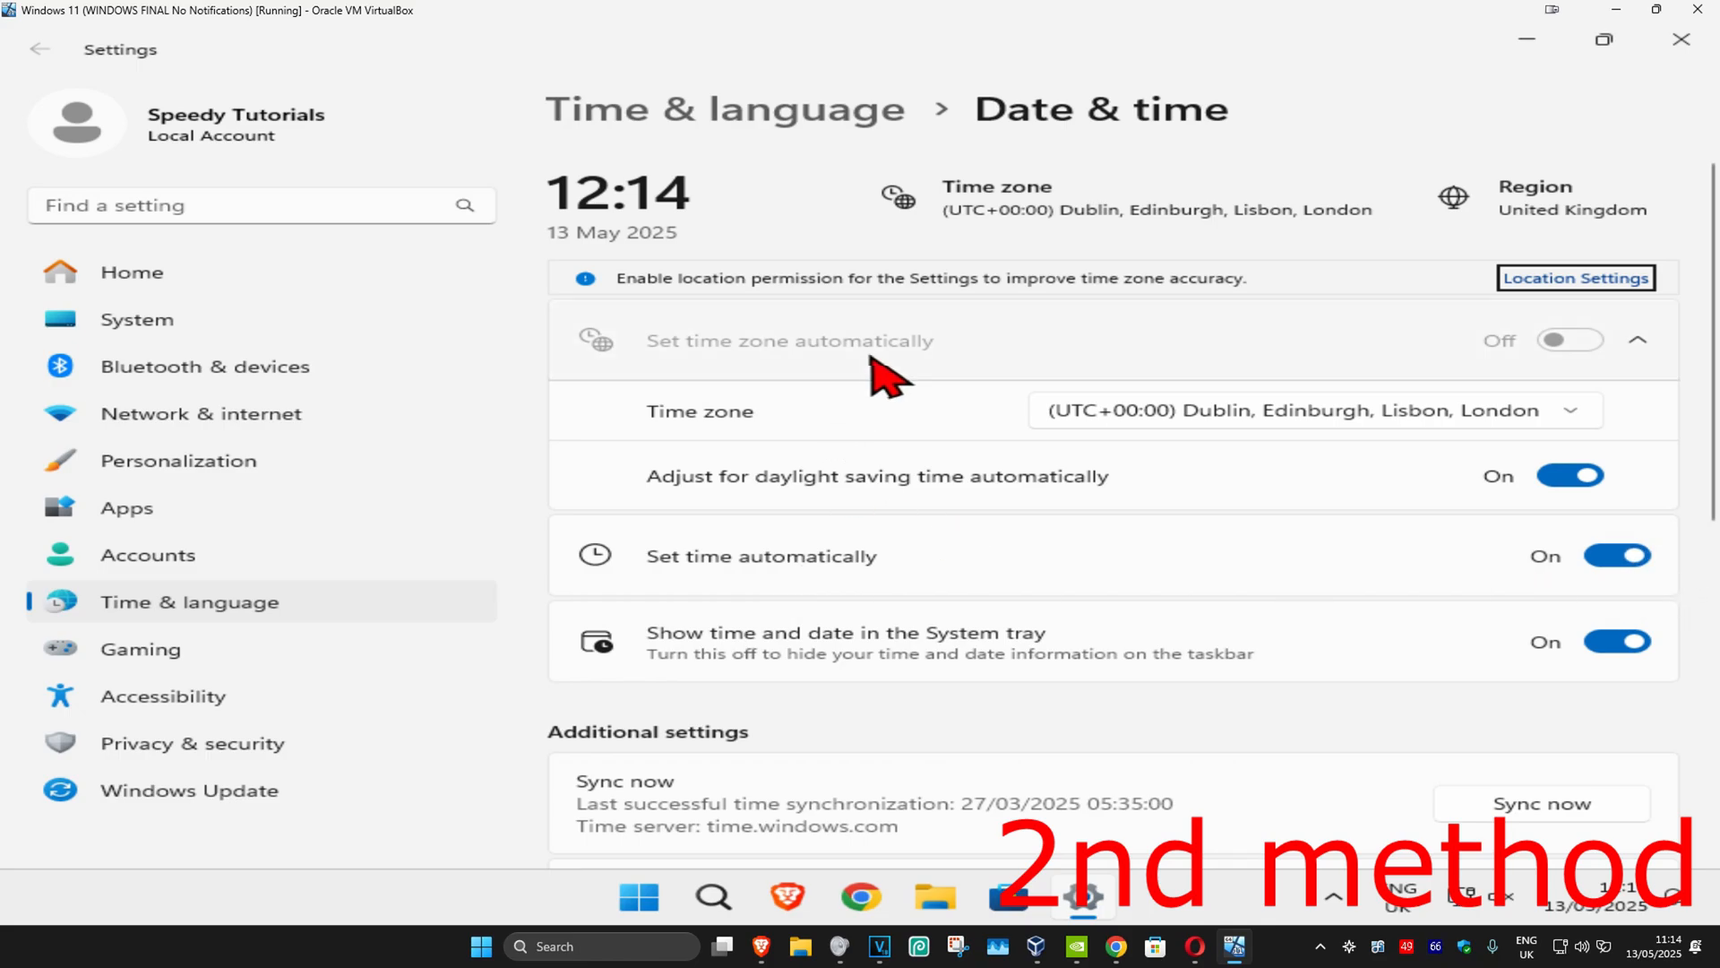
Sync the Windows clock with the time server via Sync now under Additional settings
scroll(down, 3)
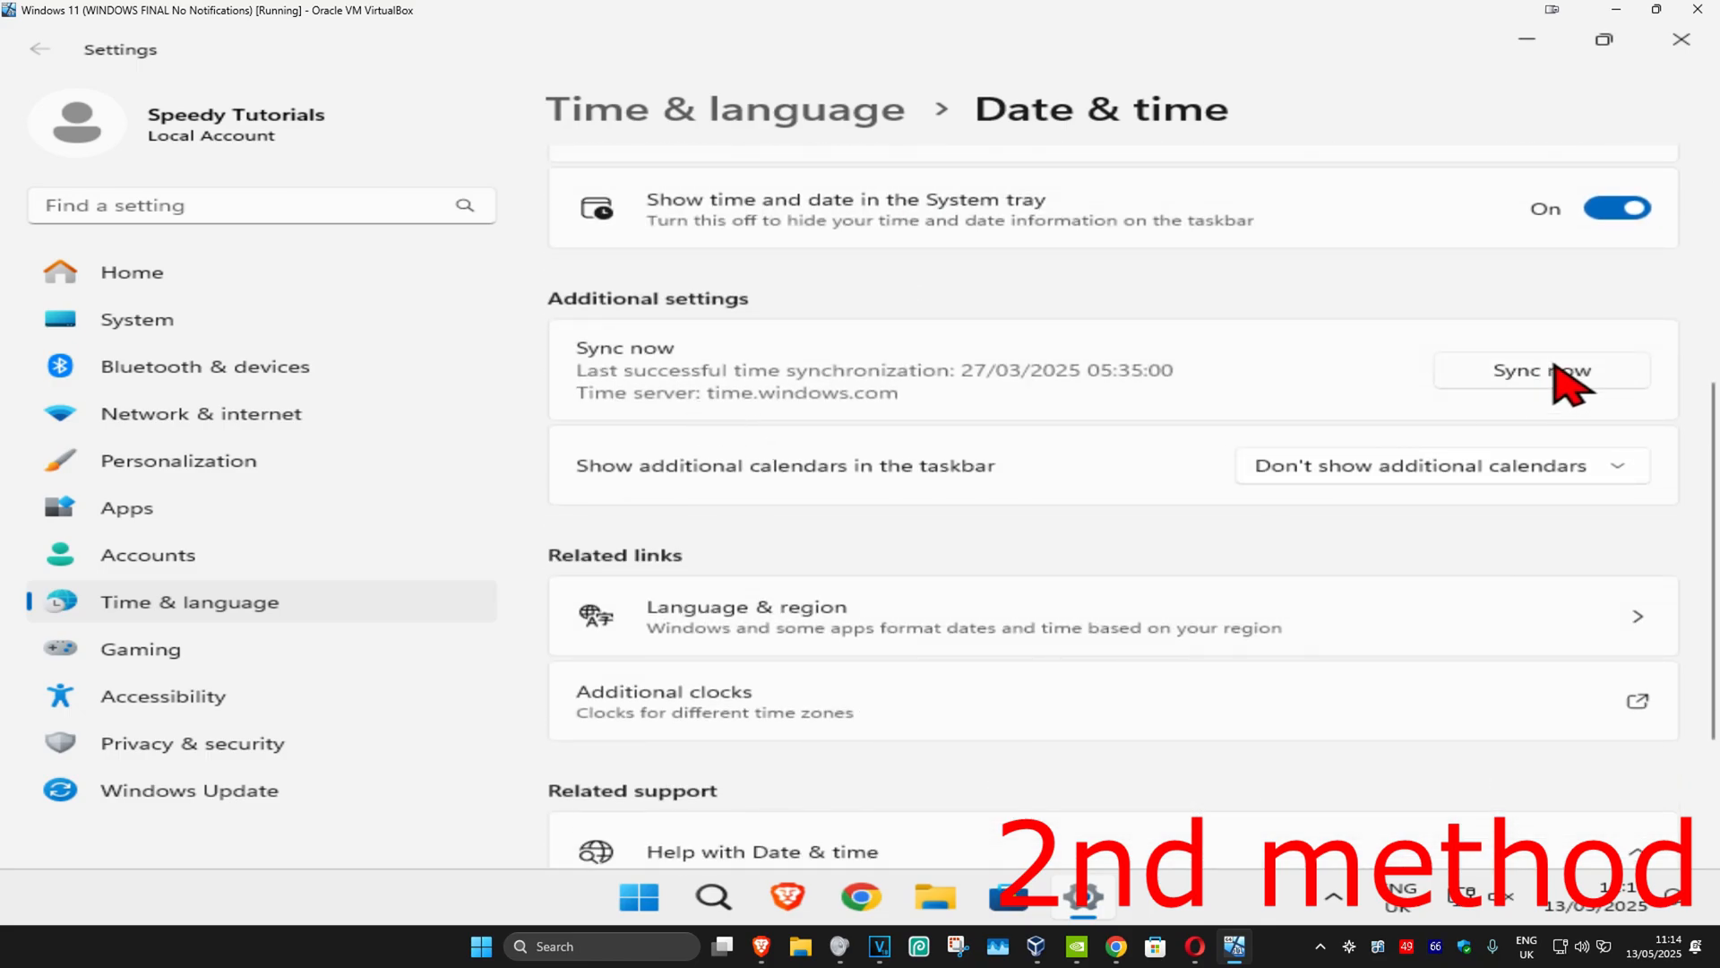
click(1541, 369)
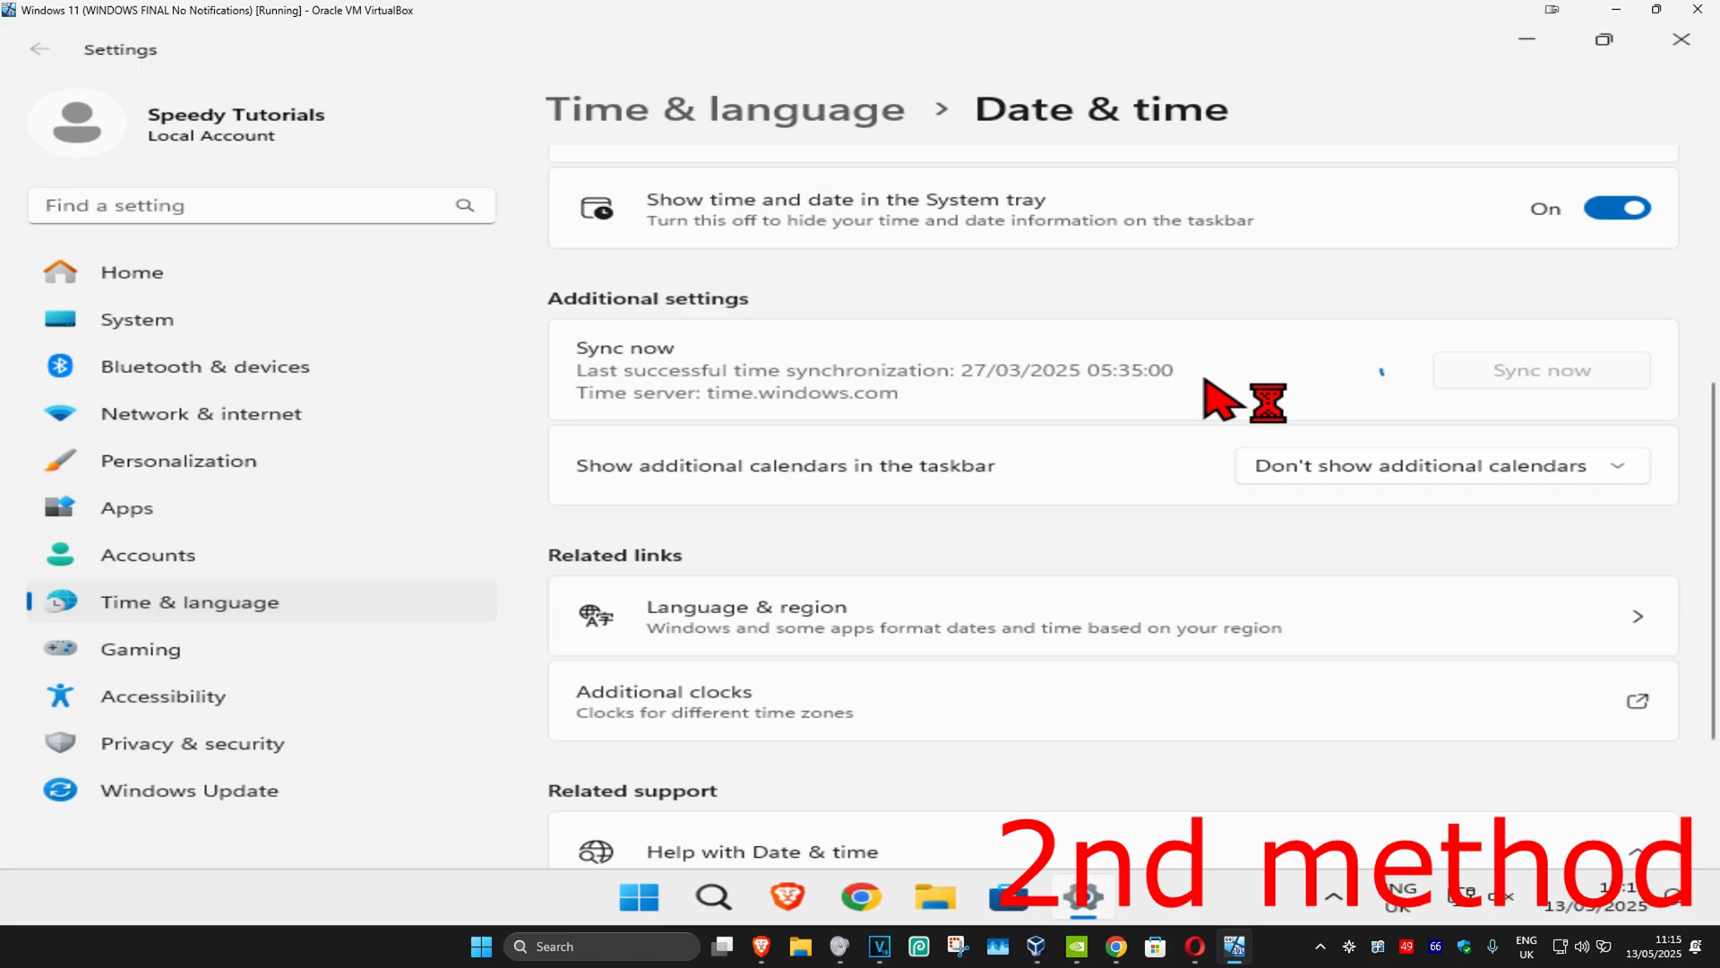
click(1540, 370)
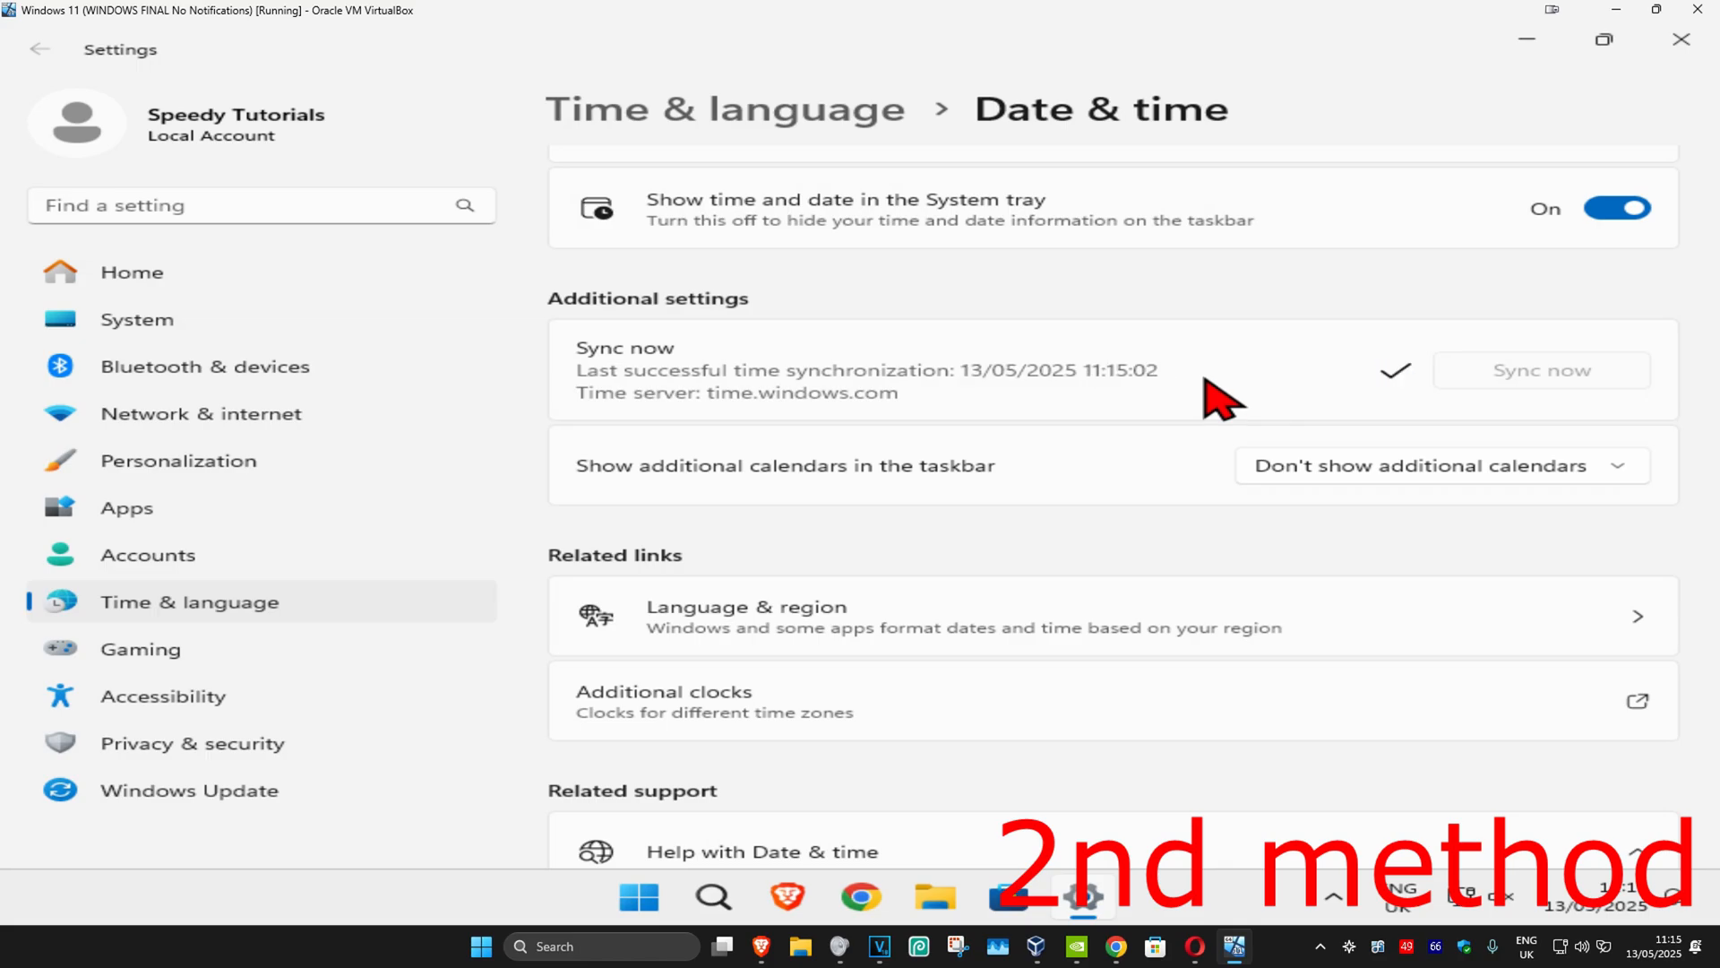
click(1196, 946)
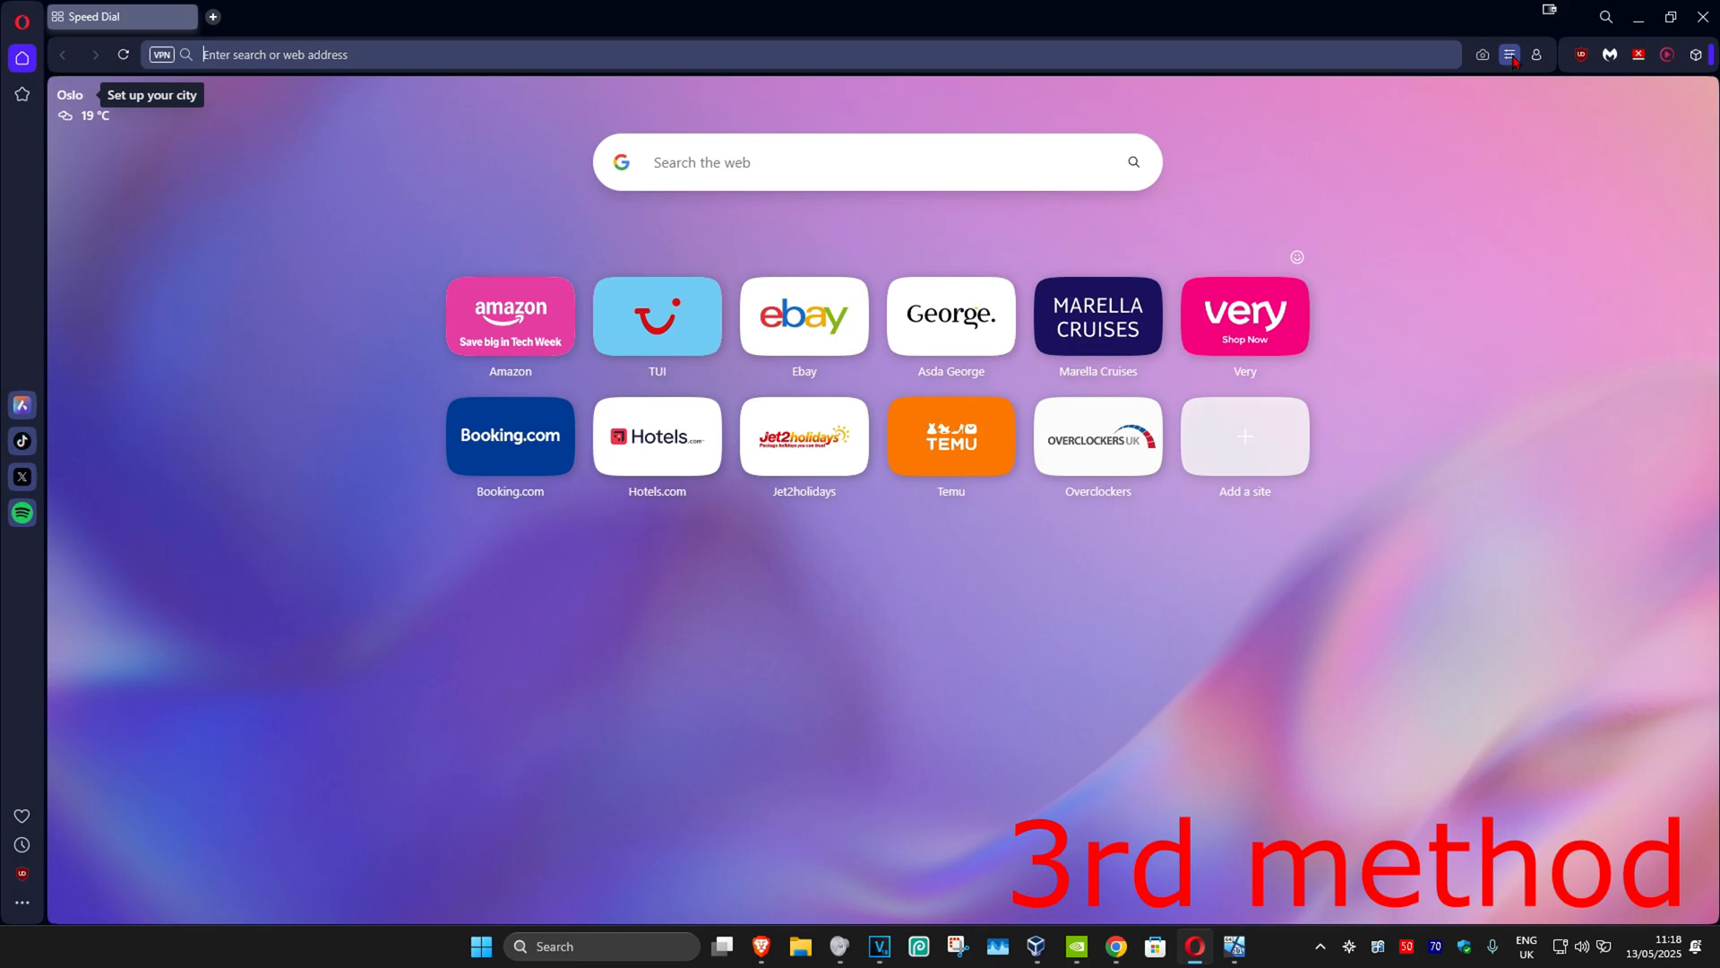
Reach Delete browsing data from Easy Setup through Opera's Privacy and security settings
click(1509, 56)
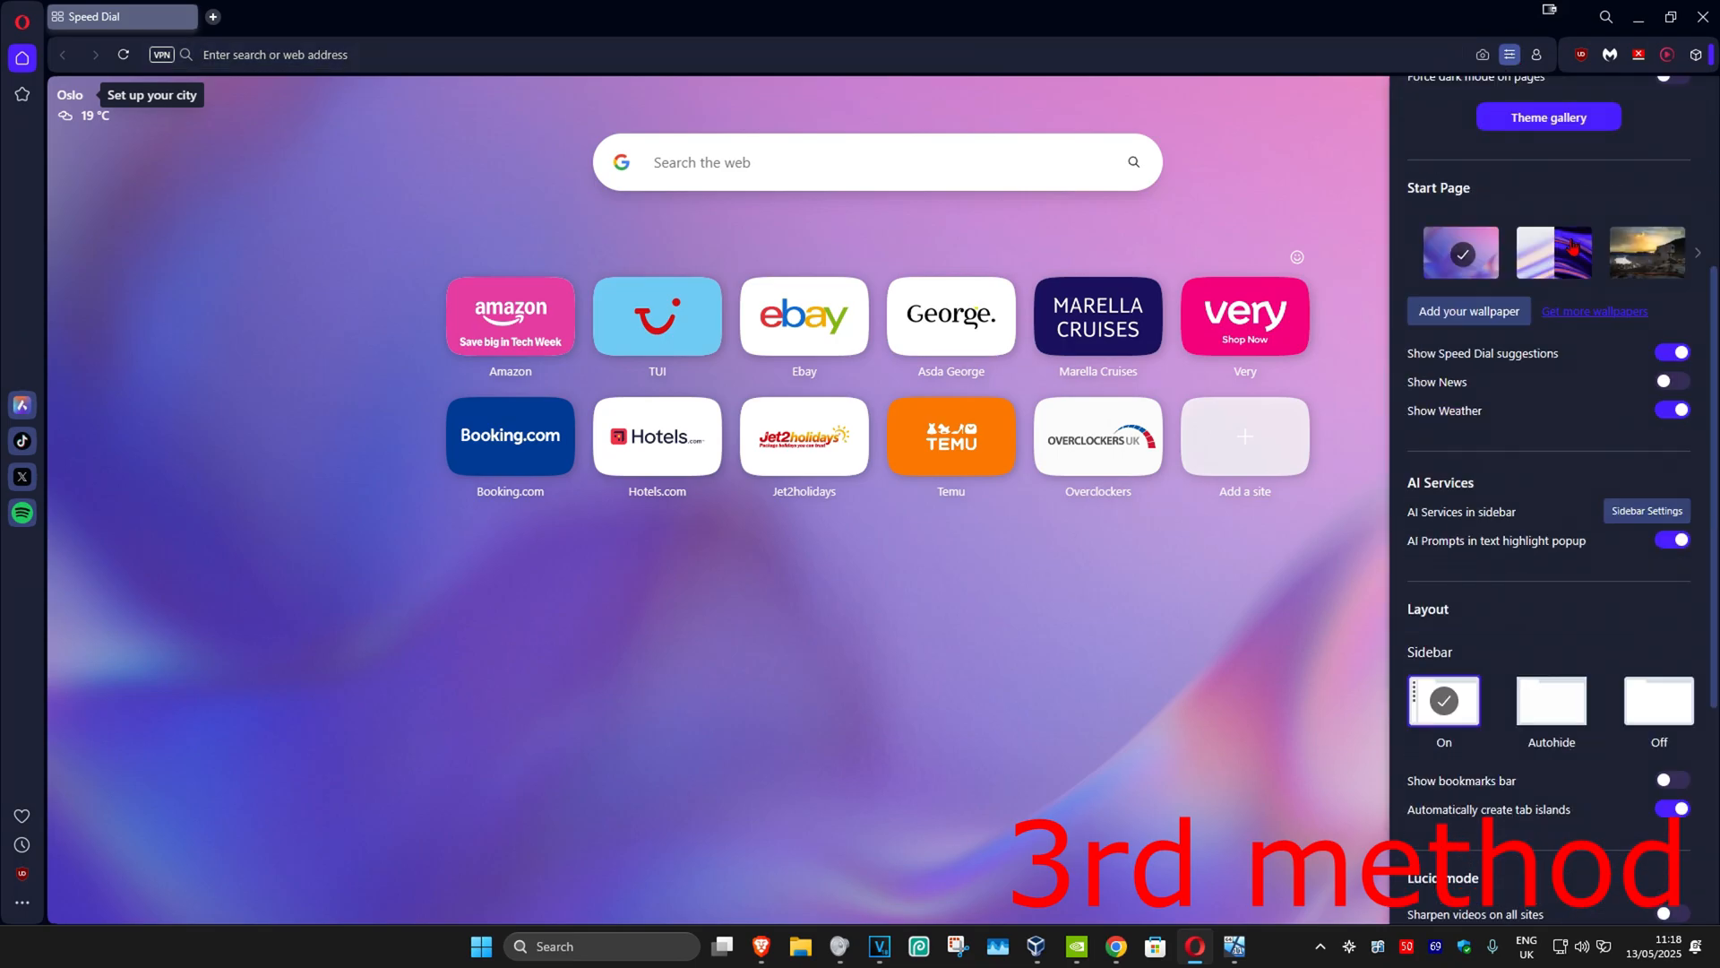
scroll(down, 3)
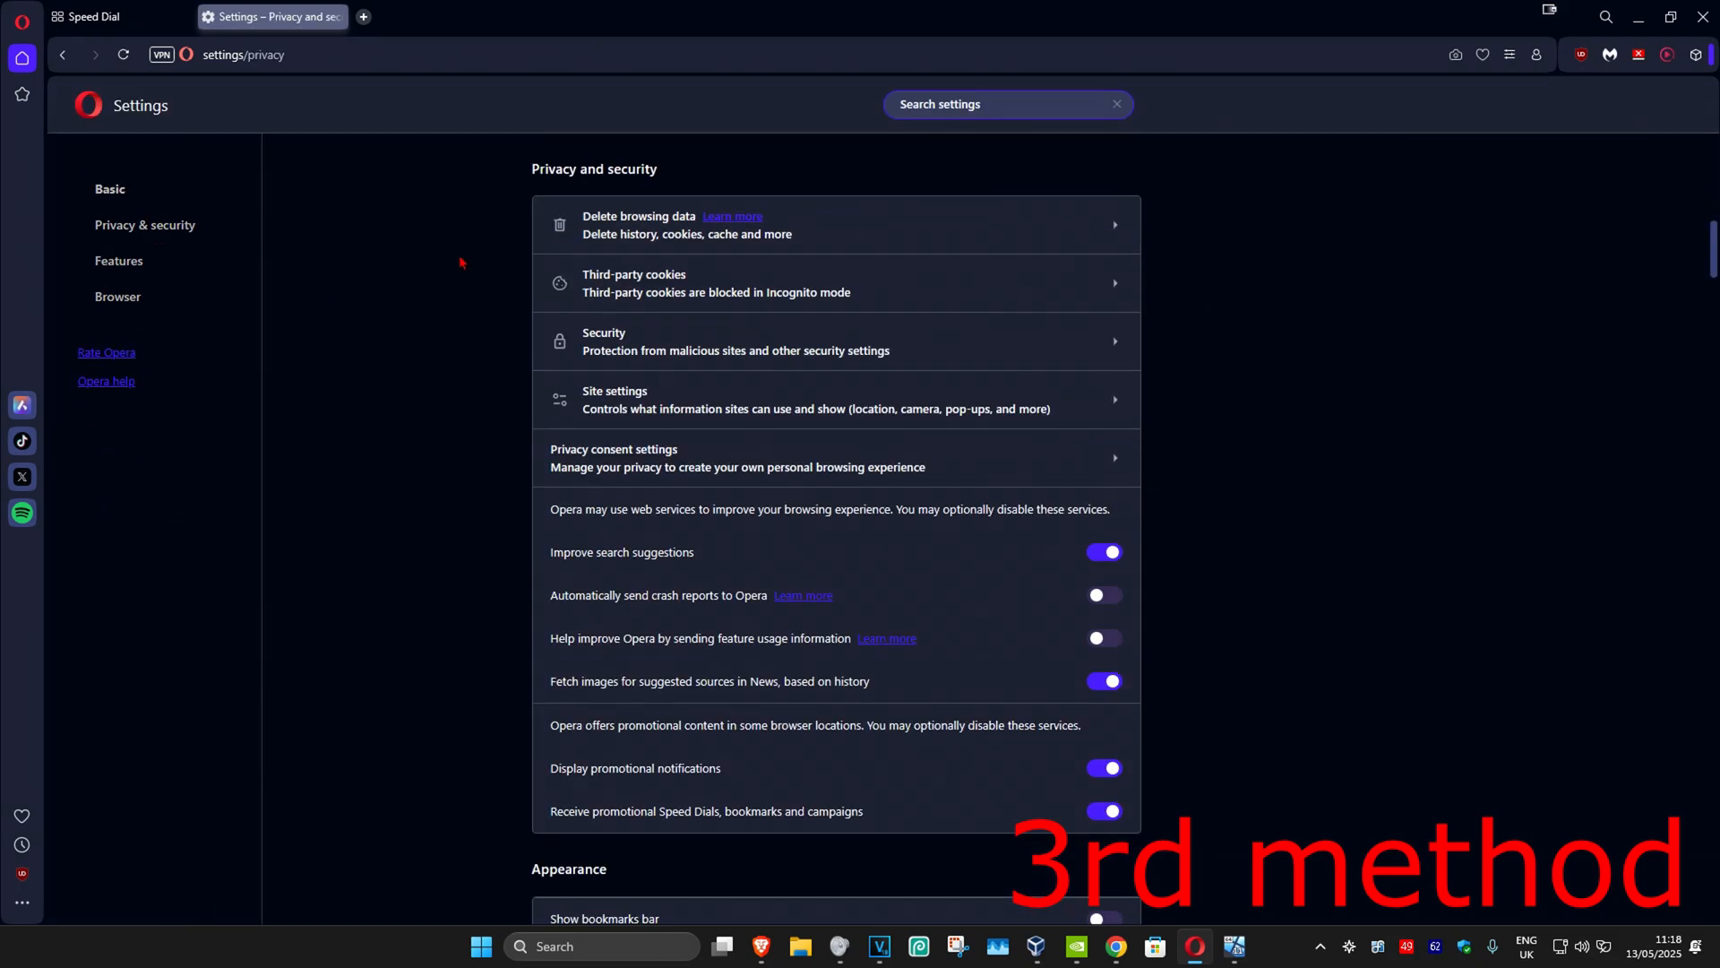
click(687, 224)
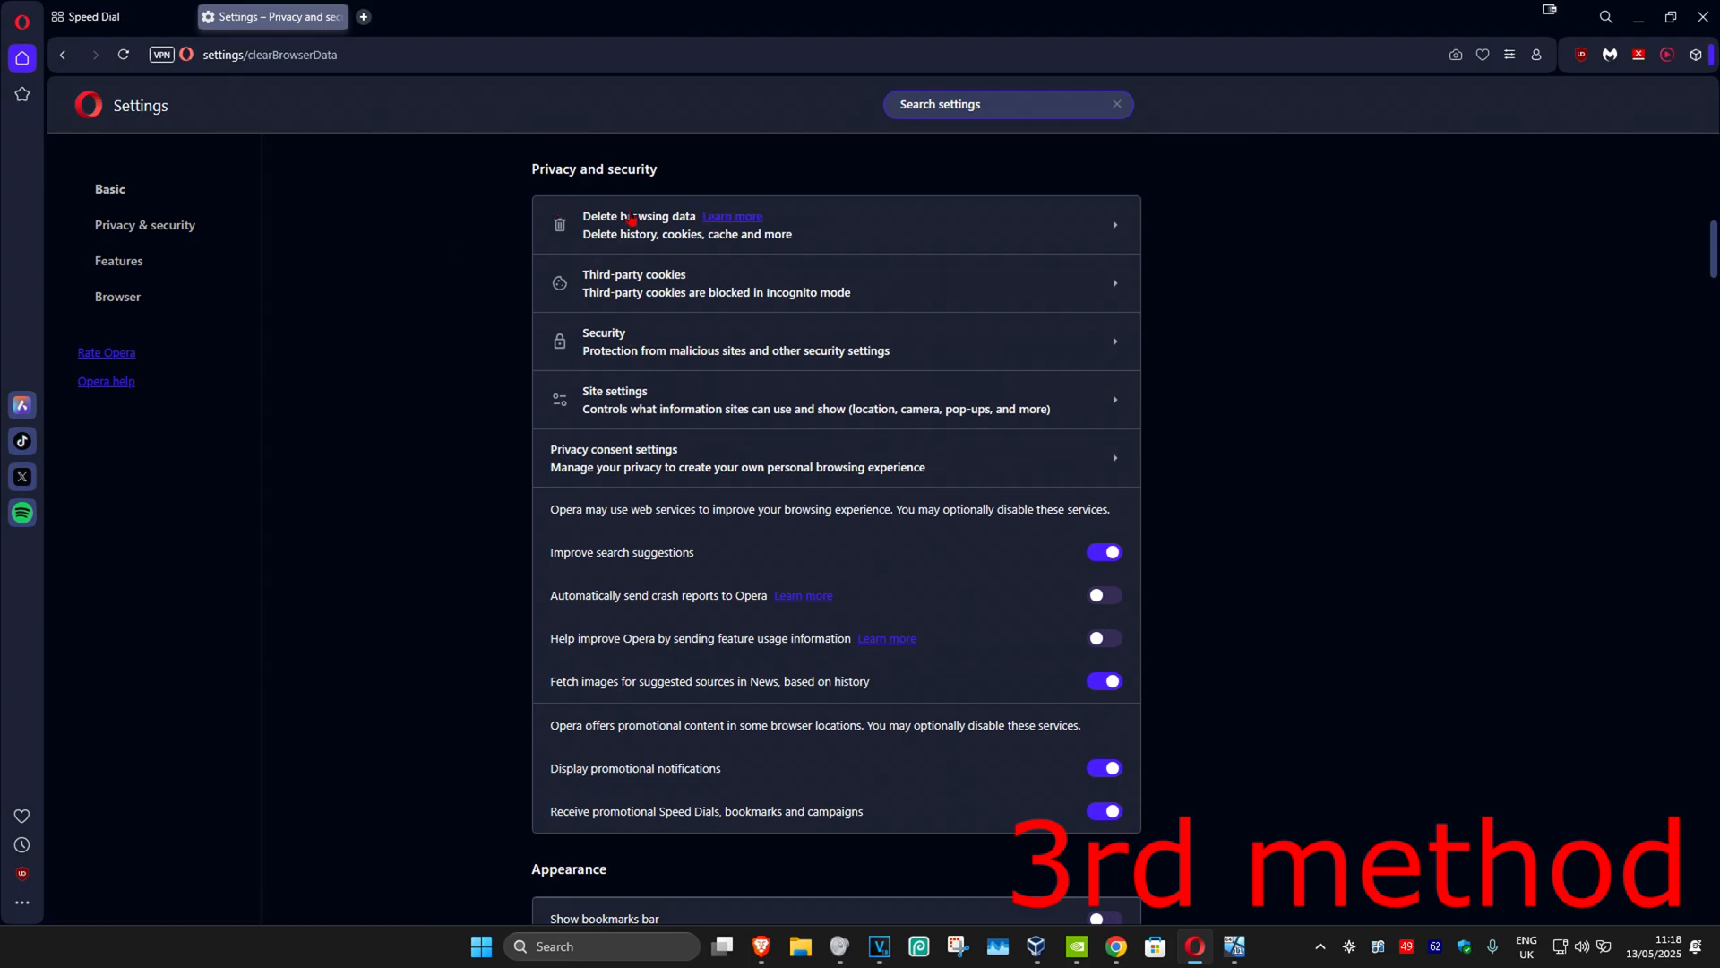
click(687, 224)
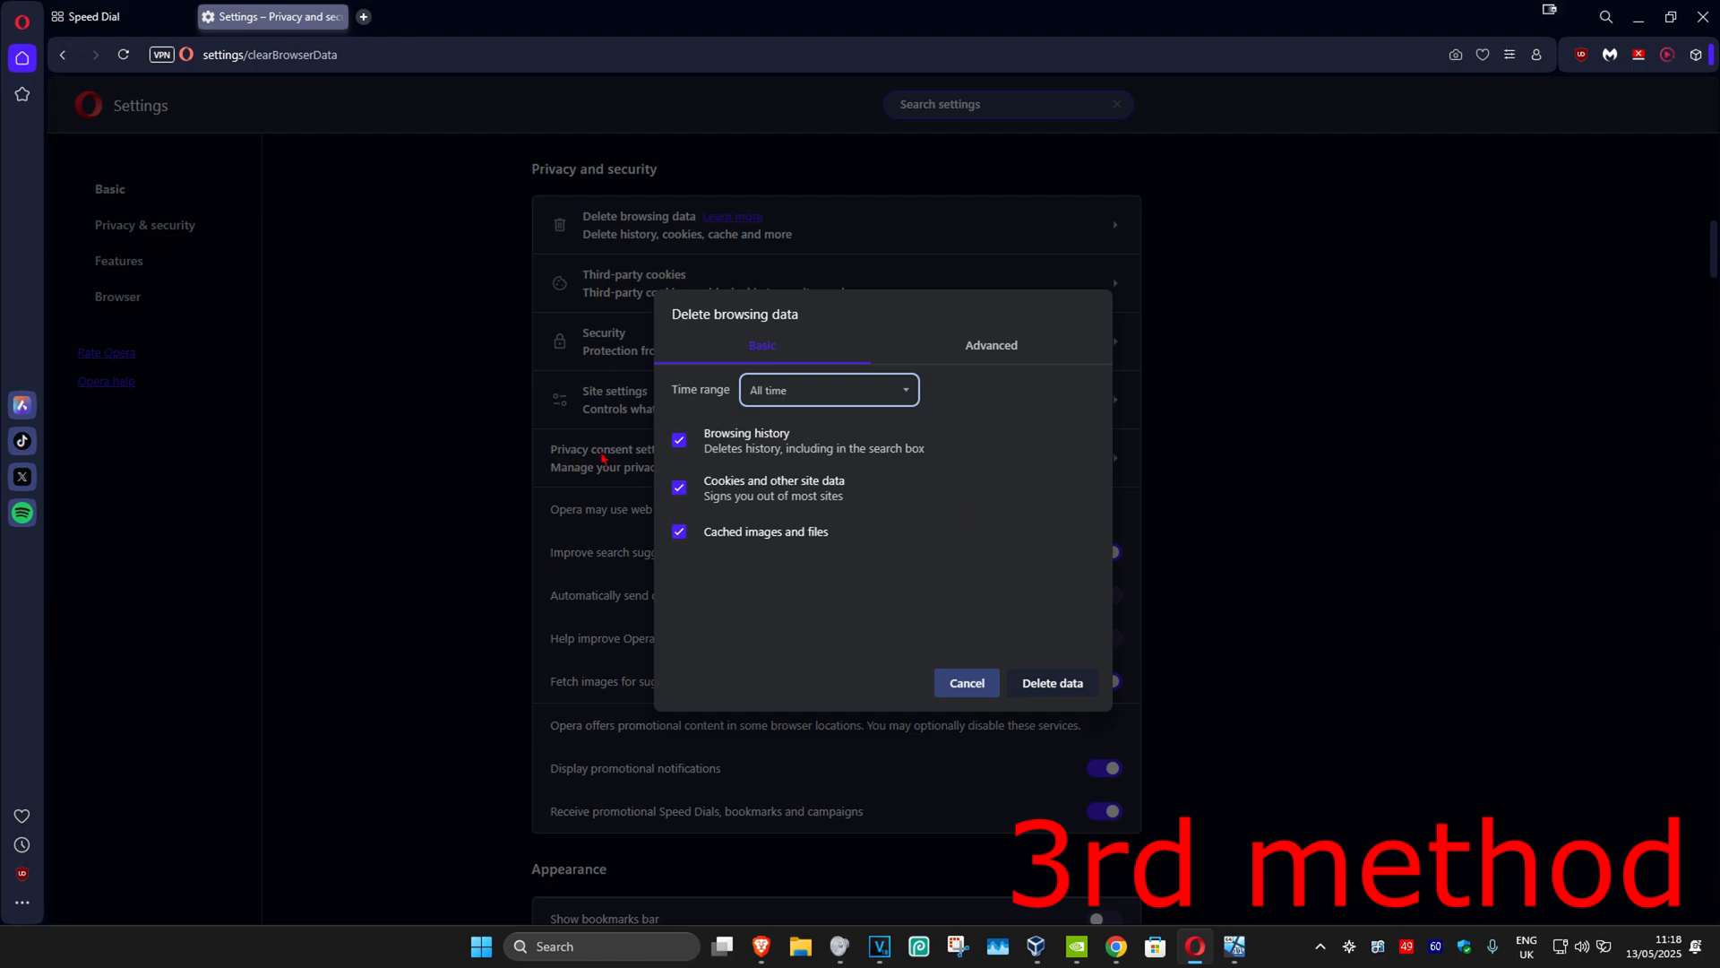
Delete all-time cookies, site data and cached files, leaving browsing history unchecked
click(679, 441)
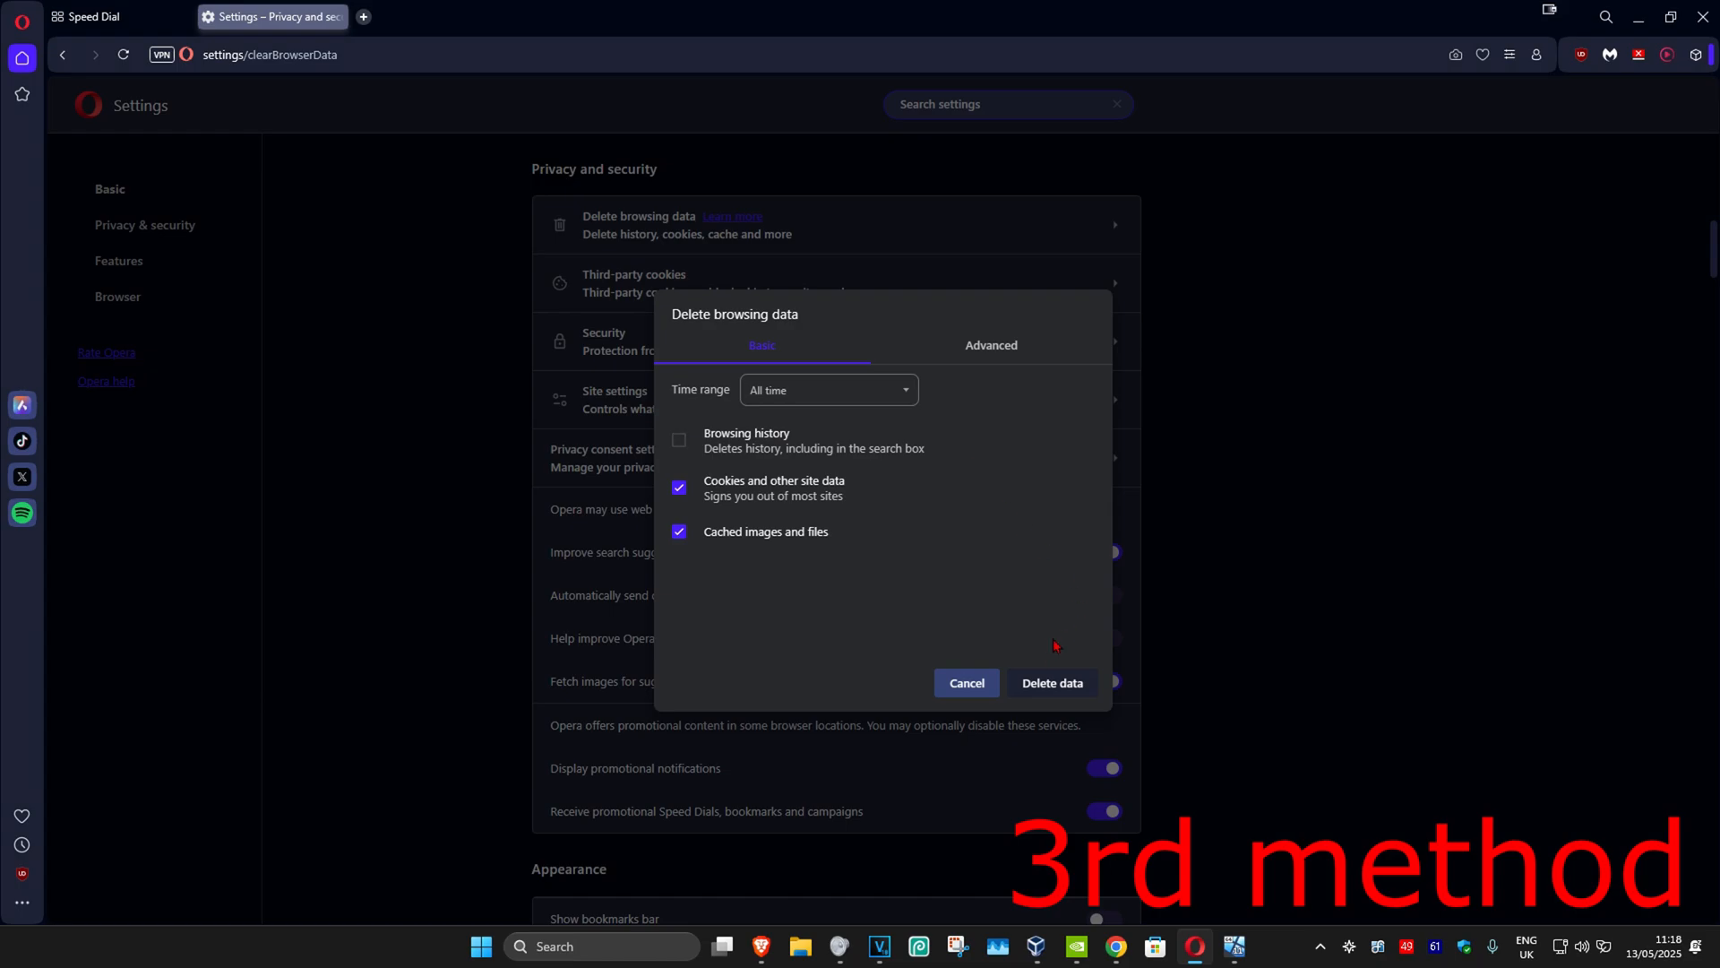
click(966, 682)
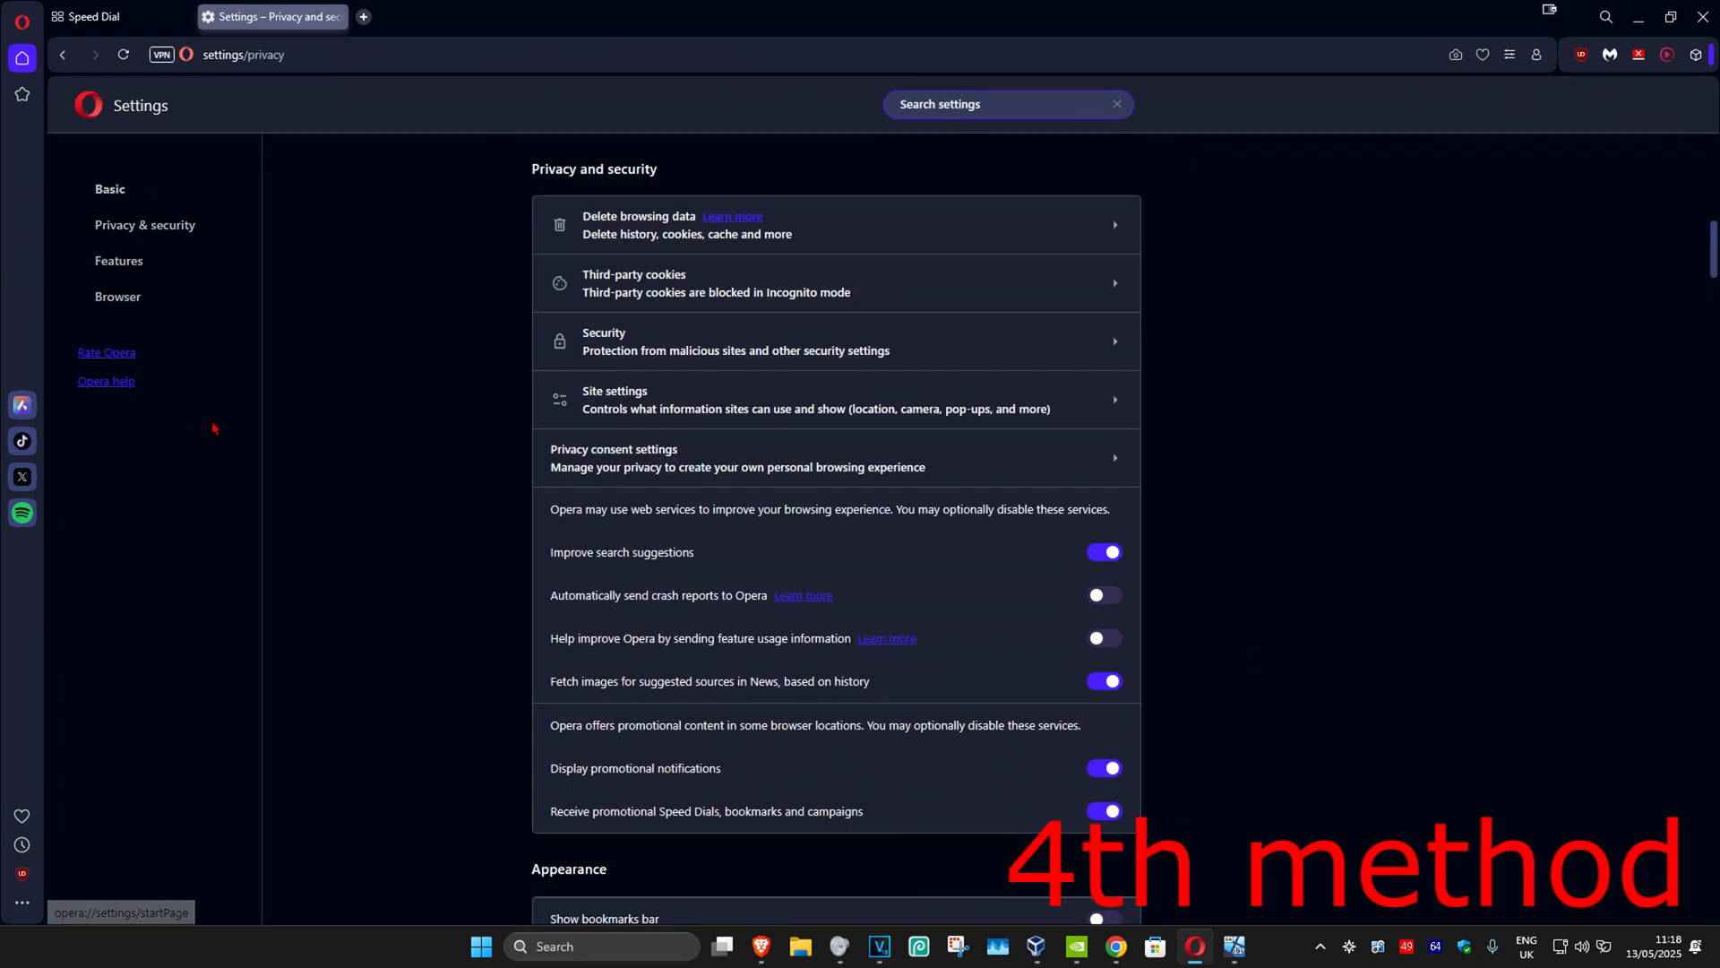
Restore Opera's settings to original defaults without sending feature usage information
click(110, 188)
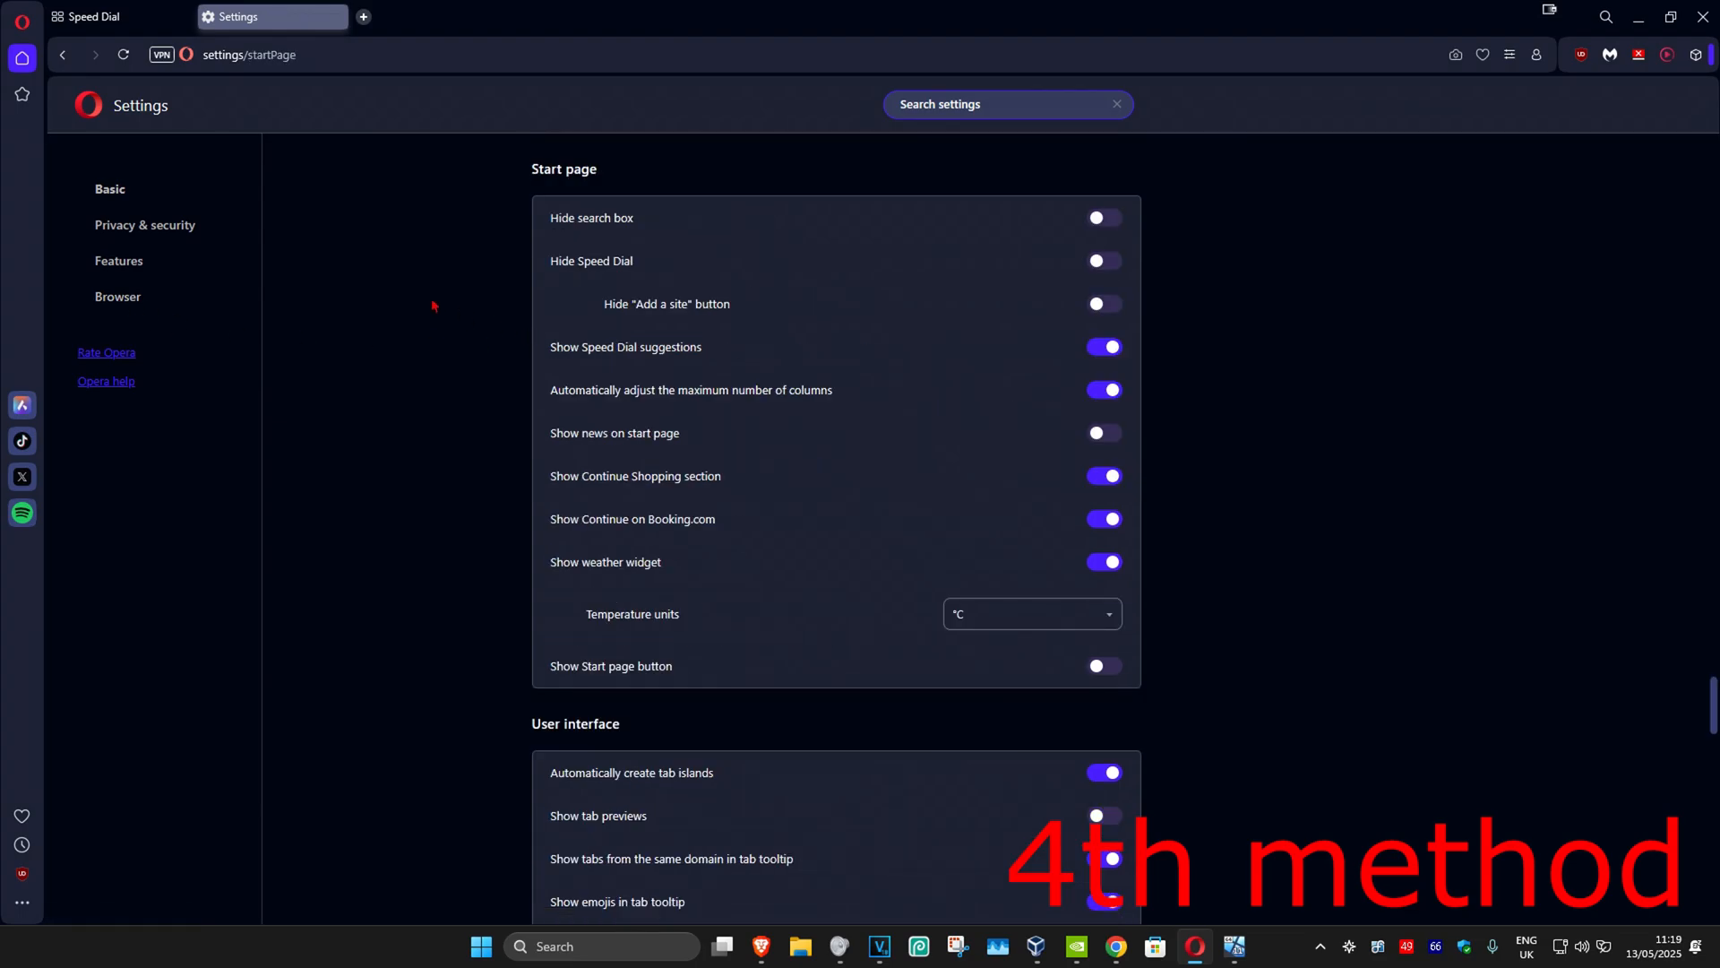
scroll(down, 3)
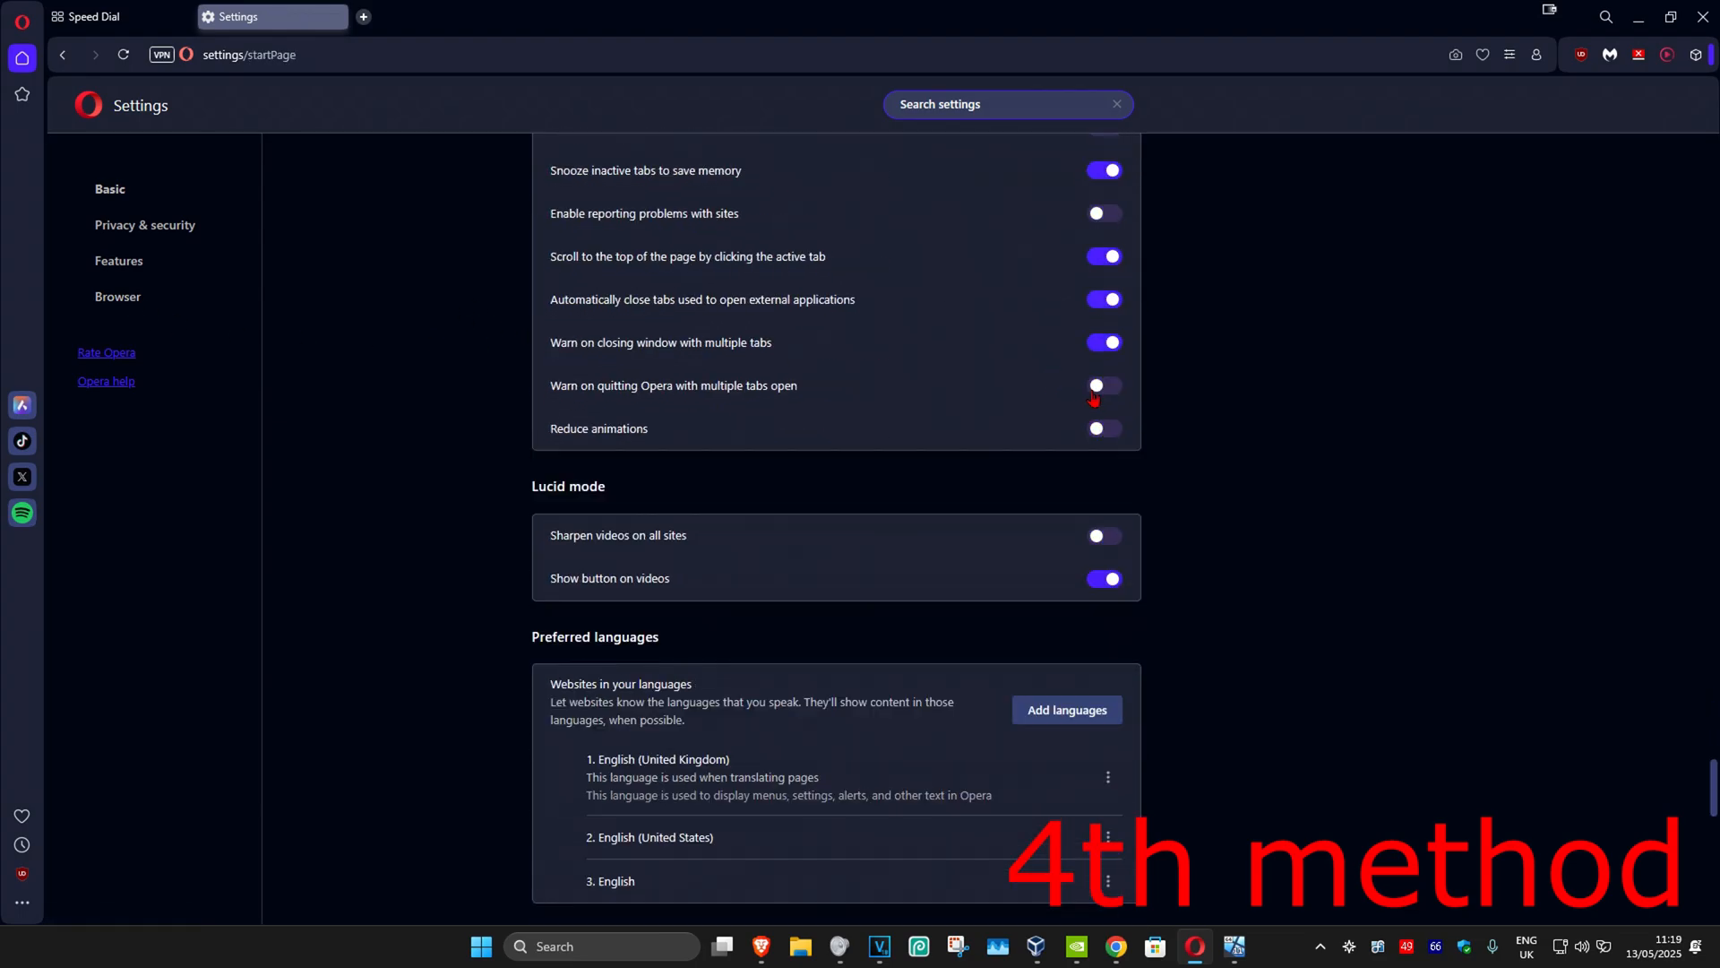
scroll(down, 3)
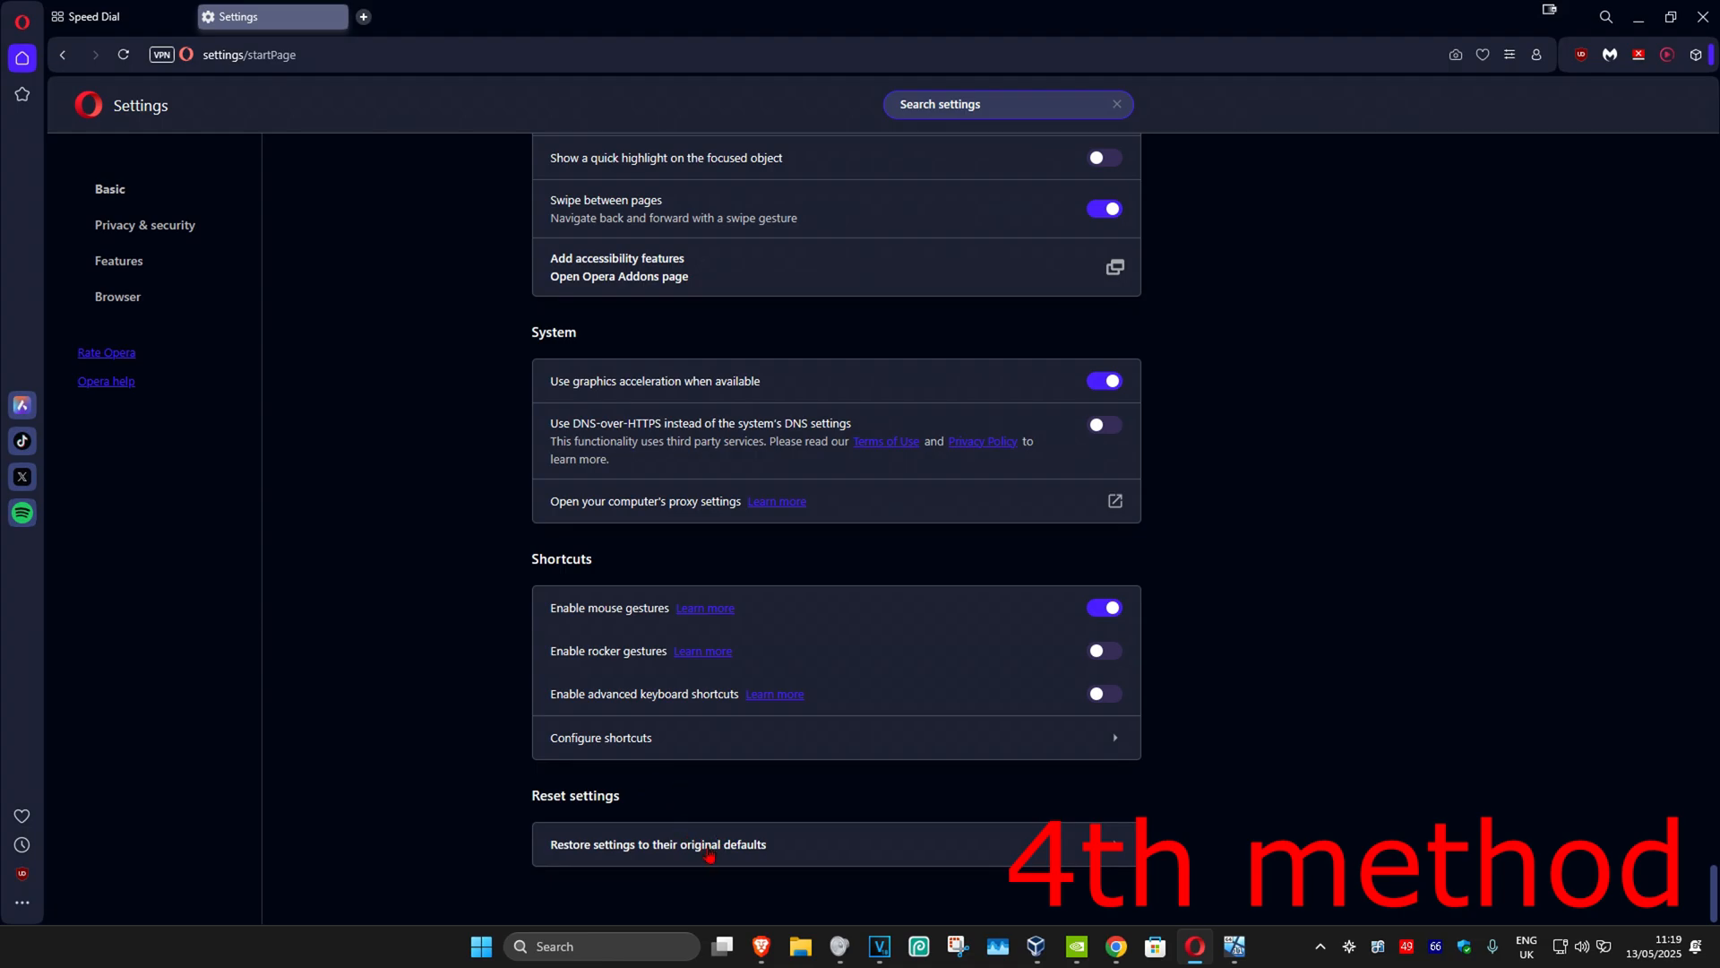
click(657, 844)
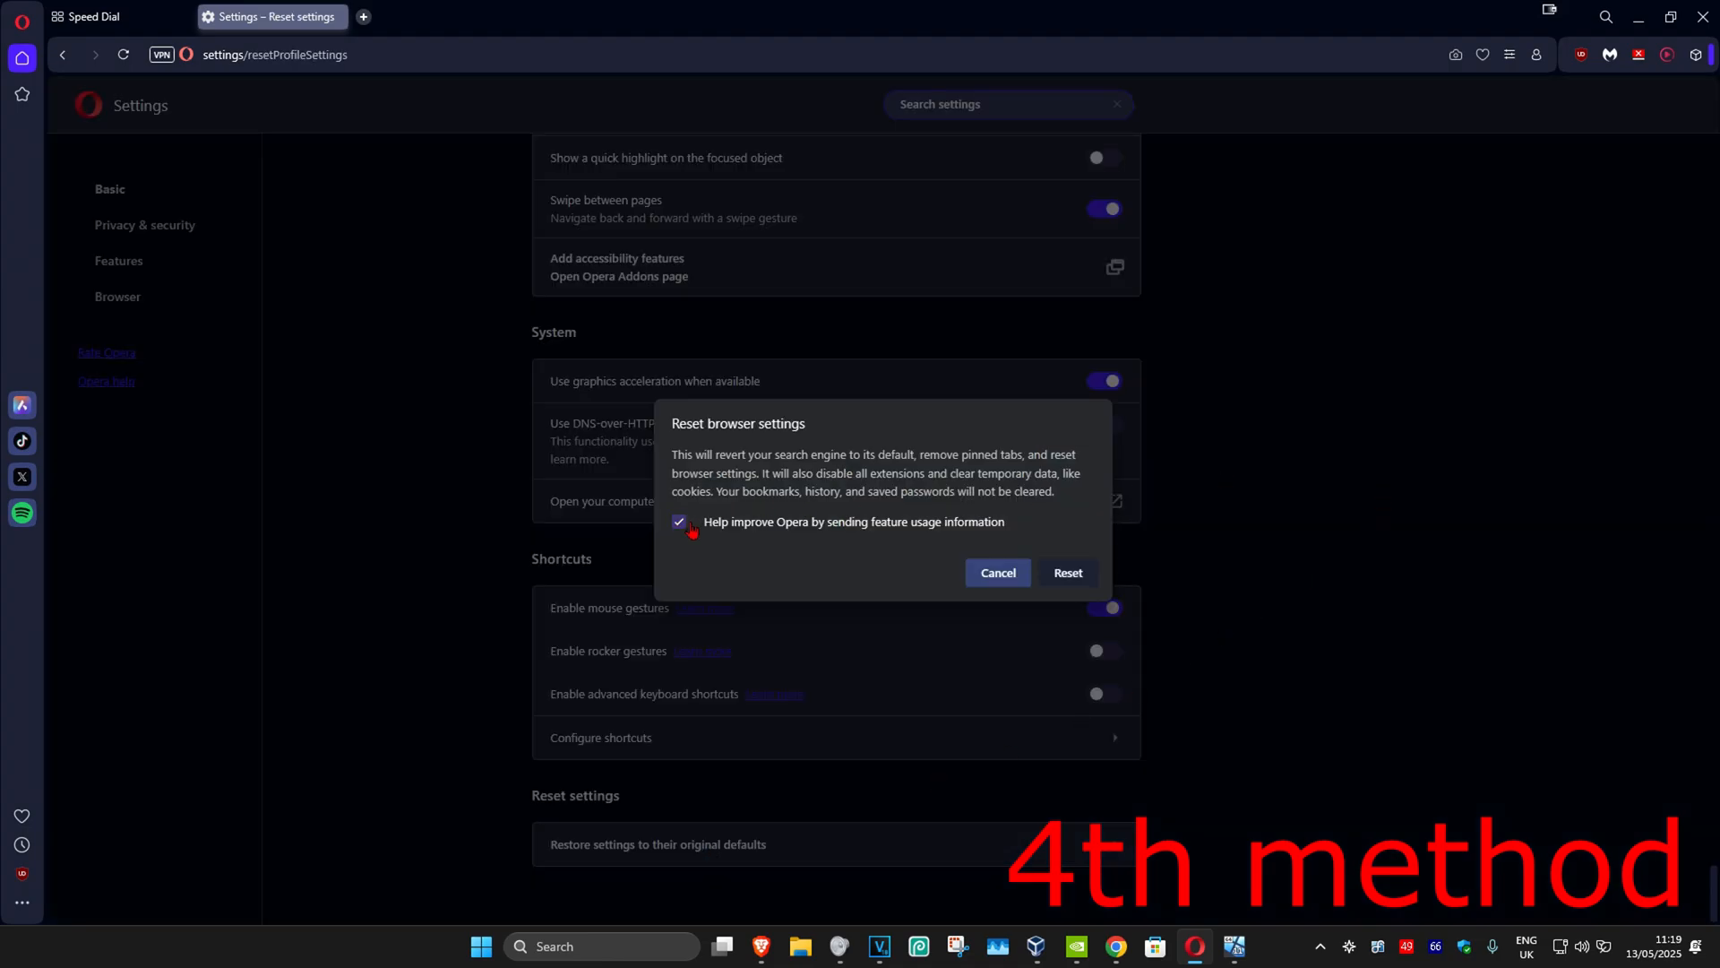
click(679, 521)
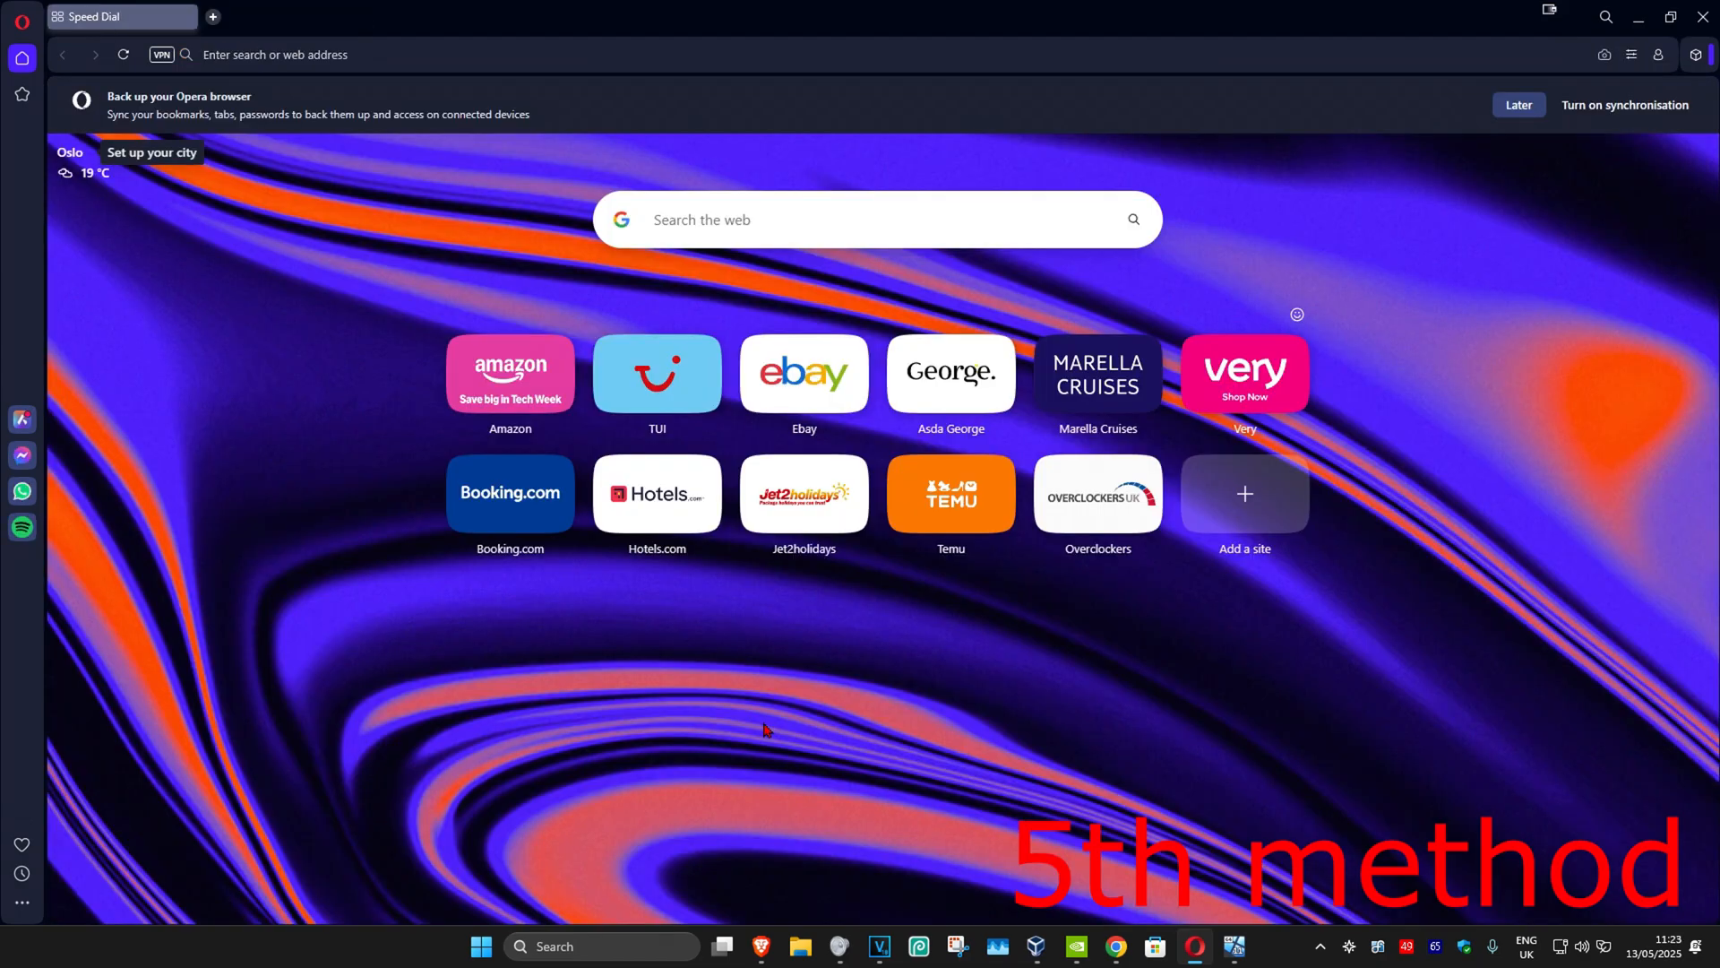
mouse_move(871, 656)
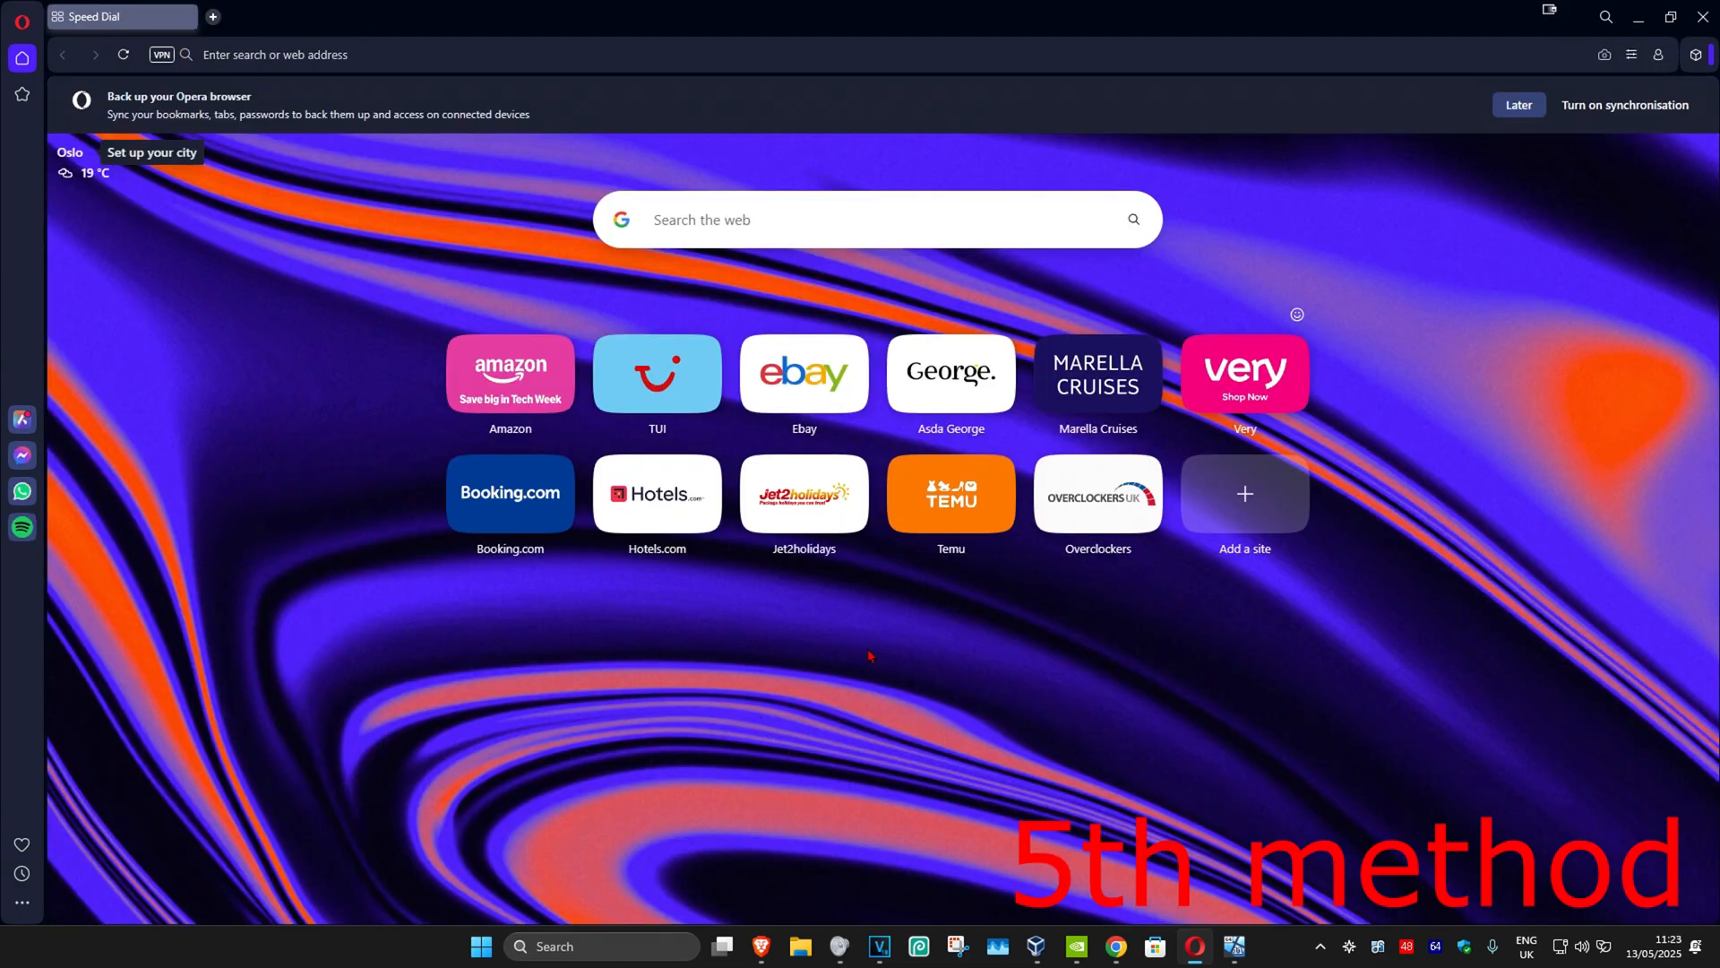
Start a new private window from the Opera menu
click(21, 22)
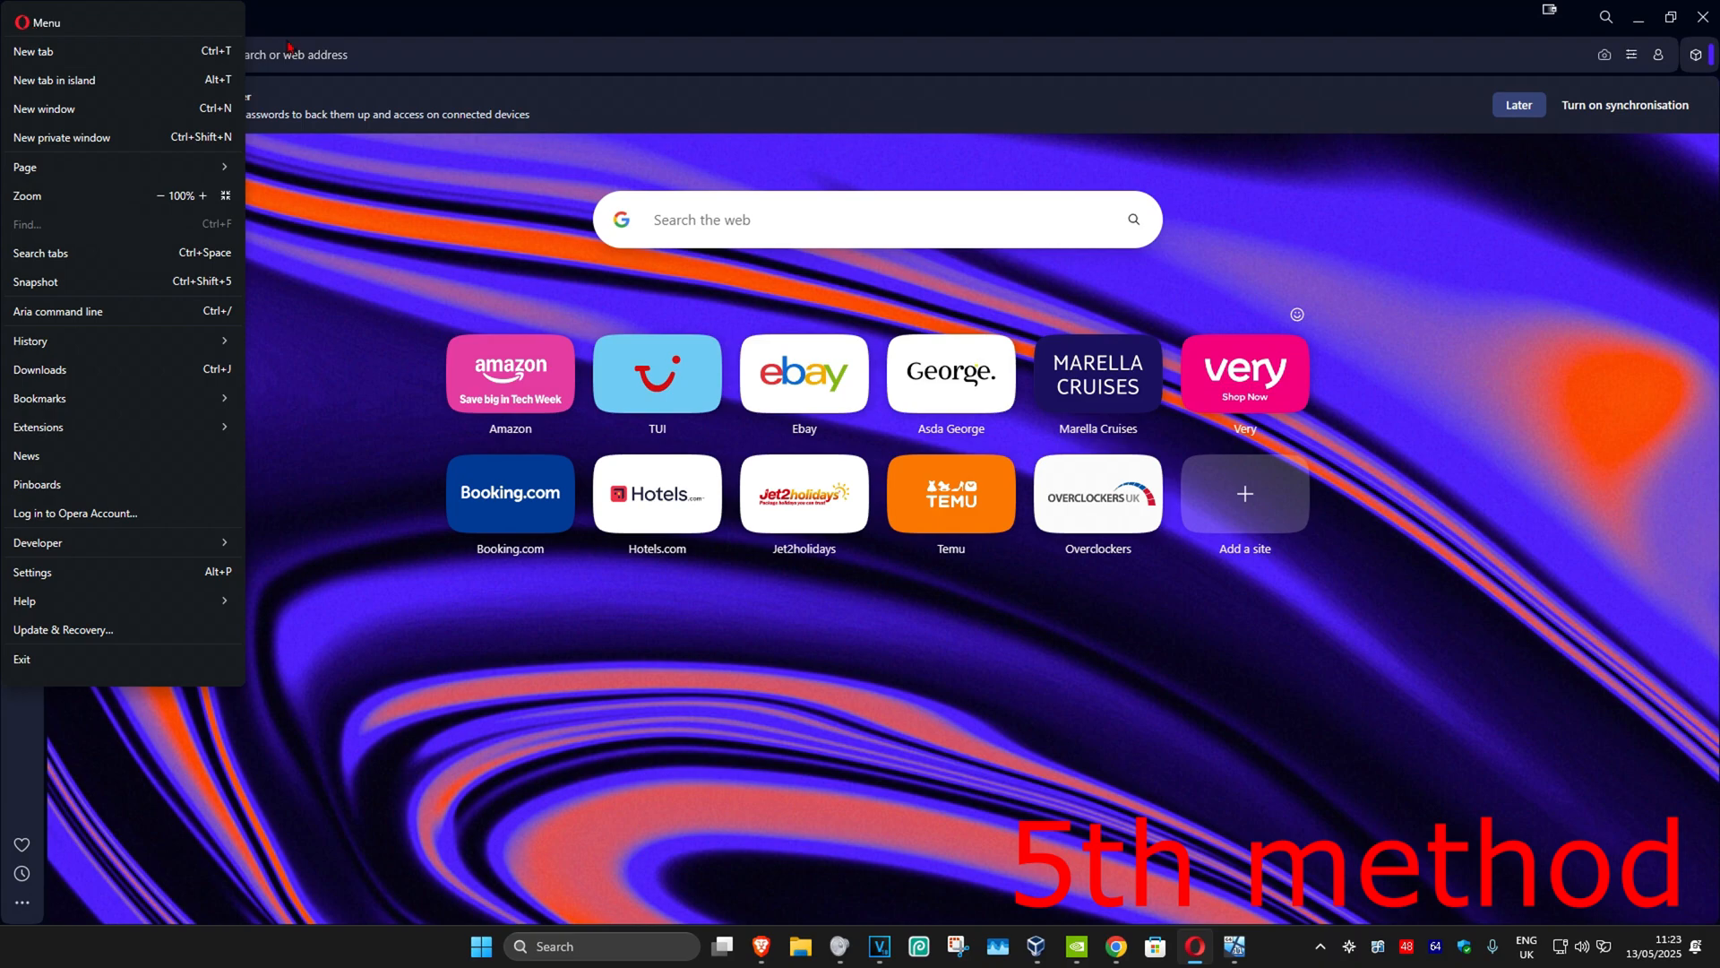
click(61, 138)
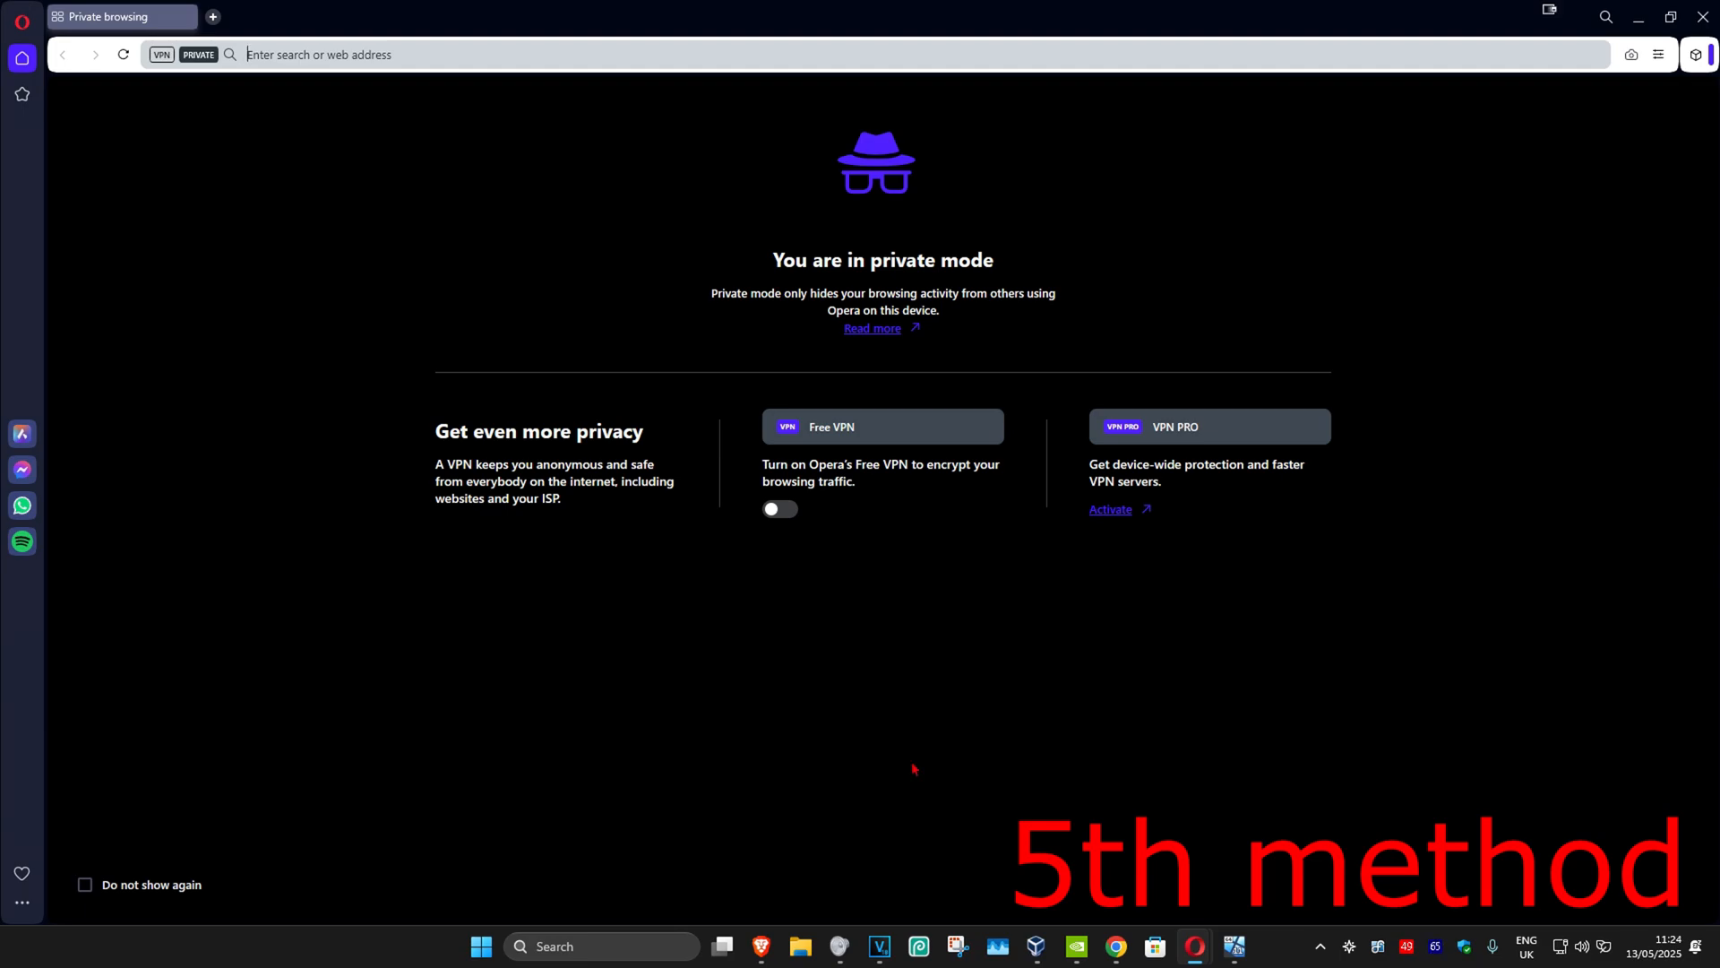
mouse_move(902, 770)
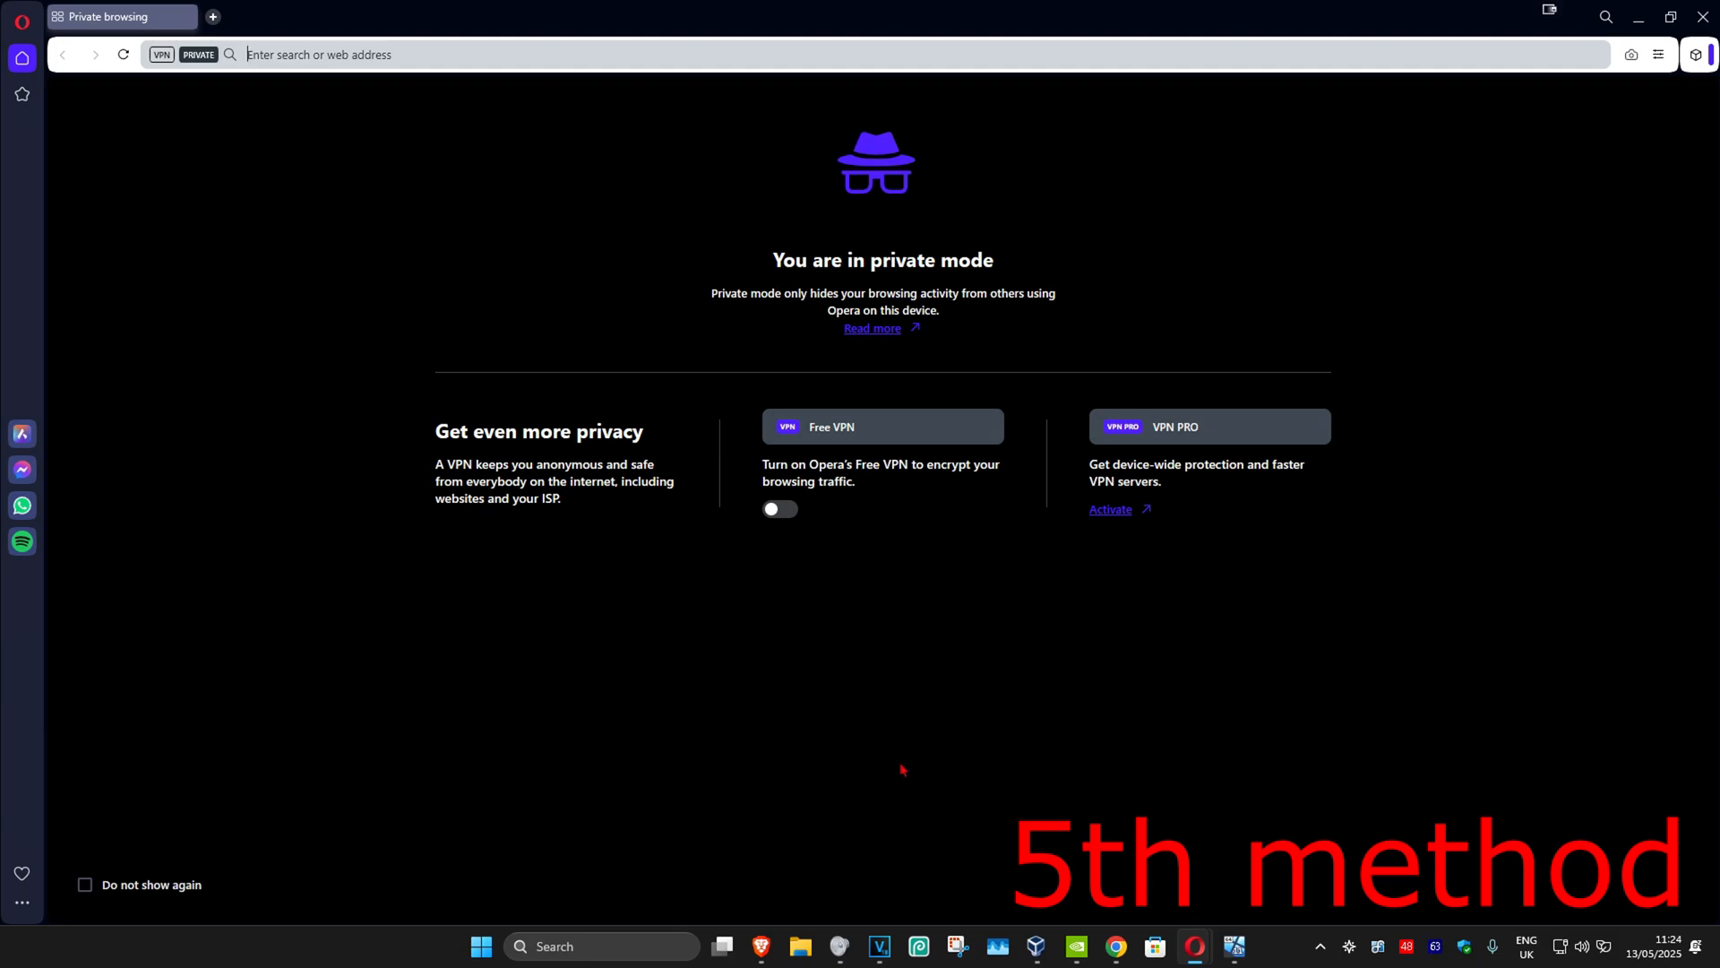